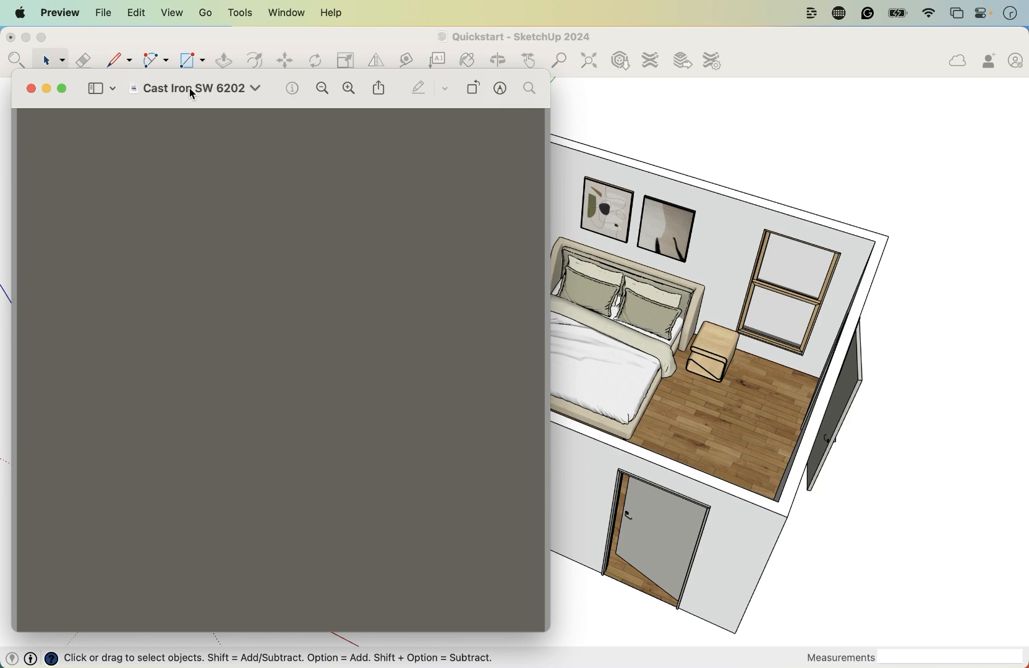
pyautogui.moveTo(251, 111)
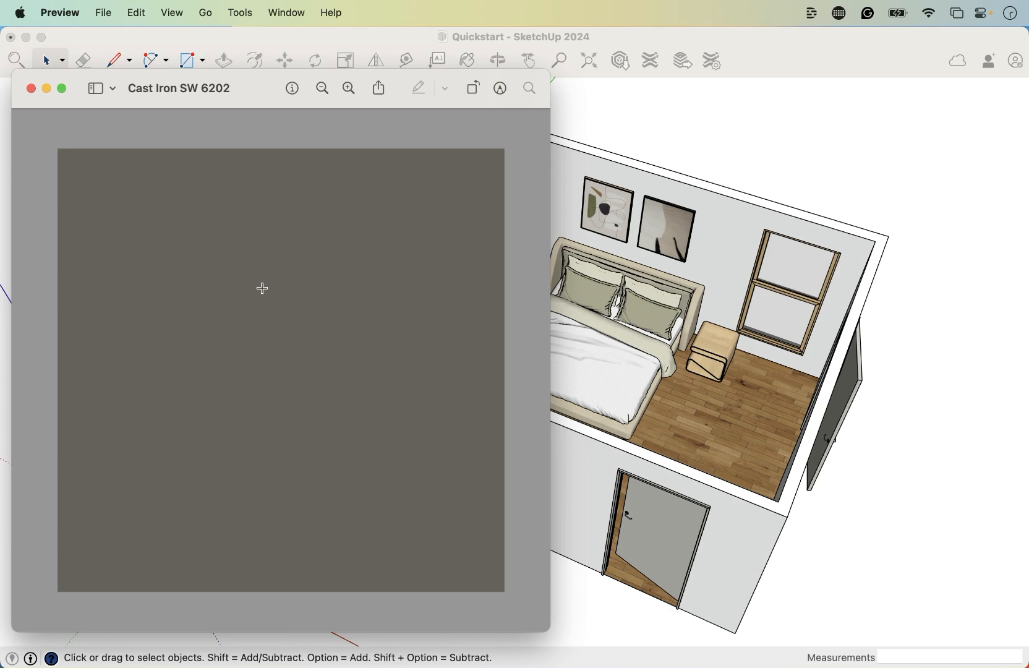
pyautogui.moveTo(229, 462)
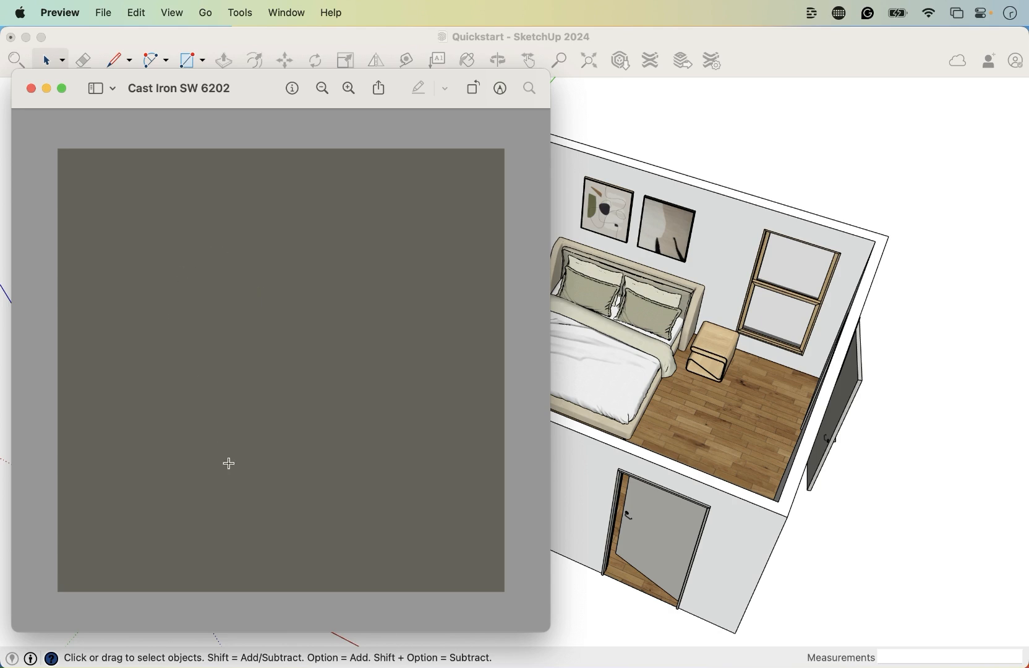
pyautogui.moveTo(184, 376)
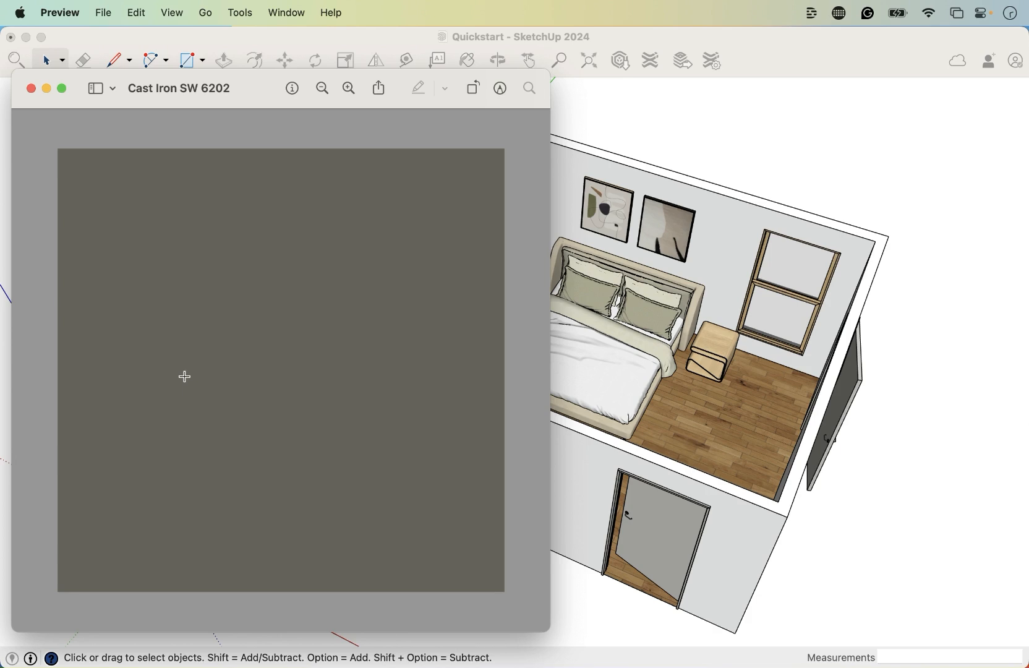
pyautogui.moveTo(161, 140)
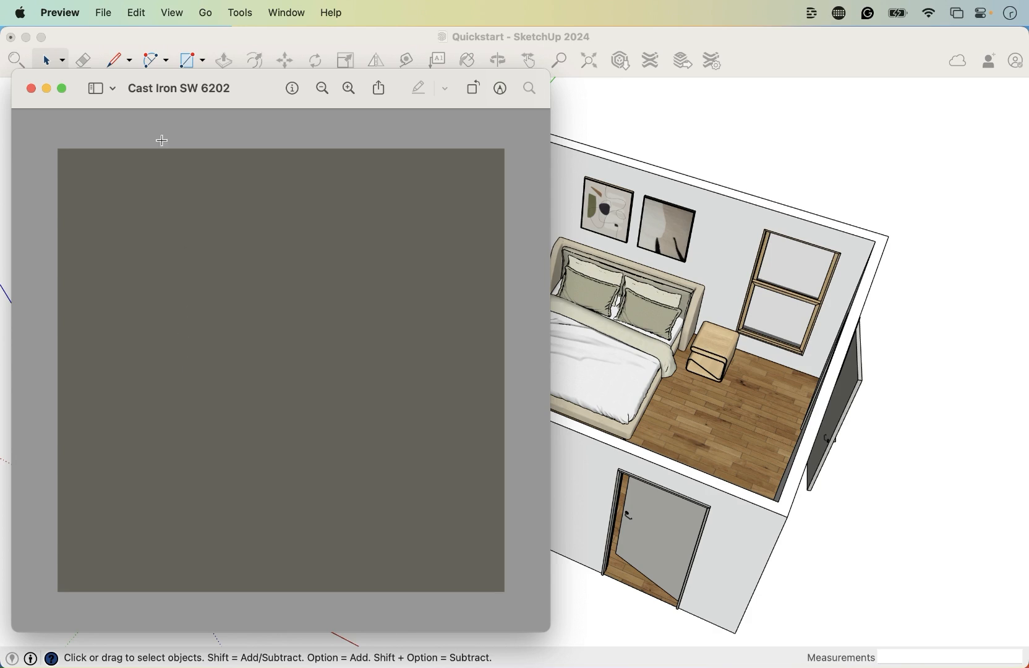
pyautogui.moveTo(190, 134)
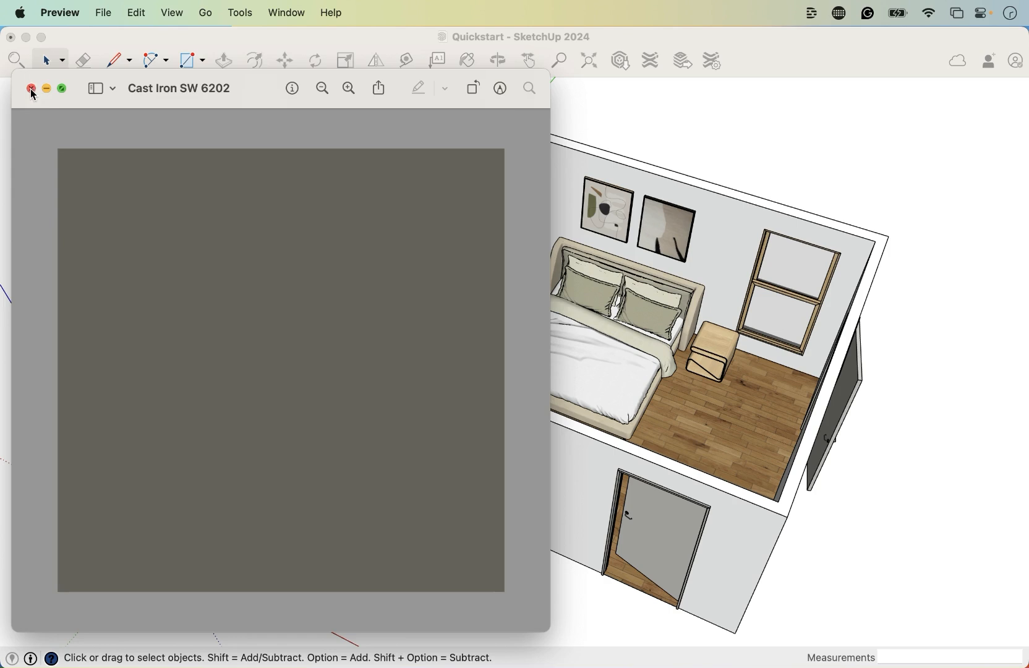
# - Close the Cast Iron SW 6202 swatch image to return to the bedroom model
pyautogui.click(31, 87)
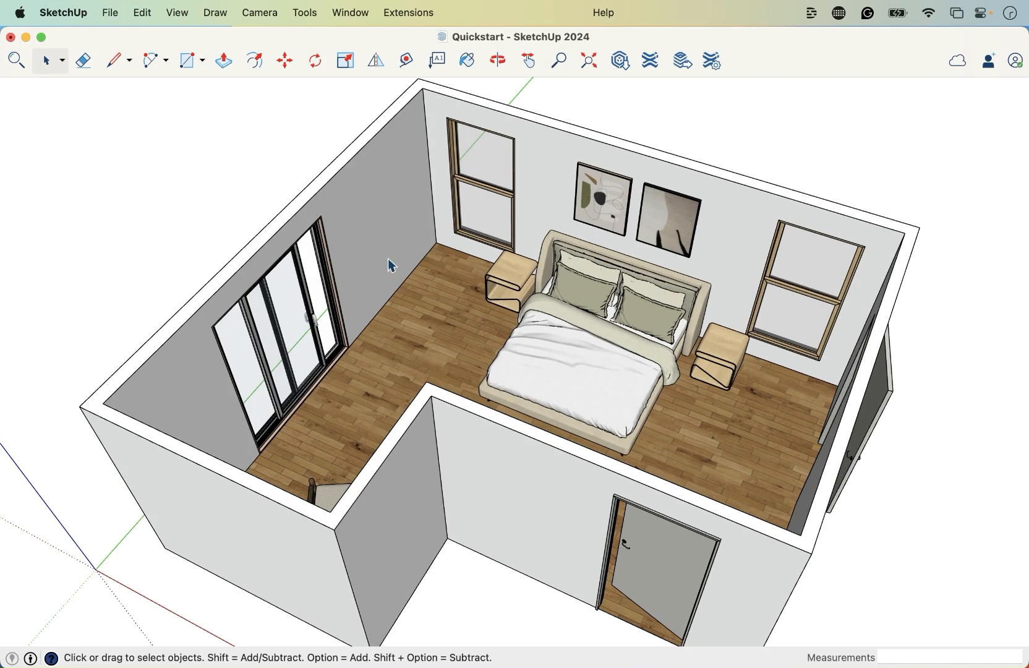
pyautogui.moveTo(402, 178)
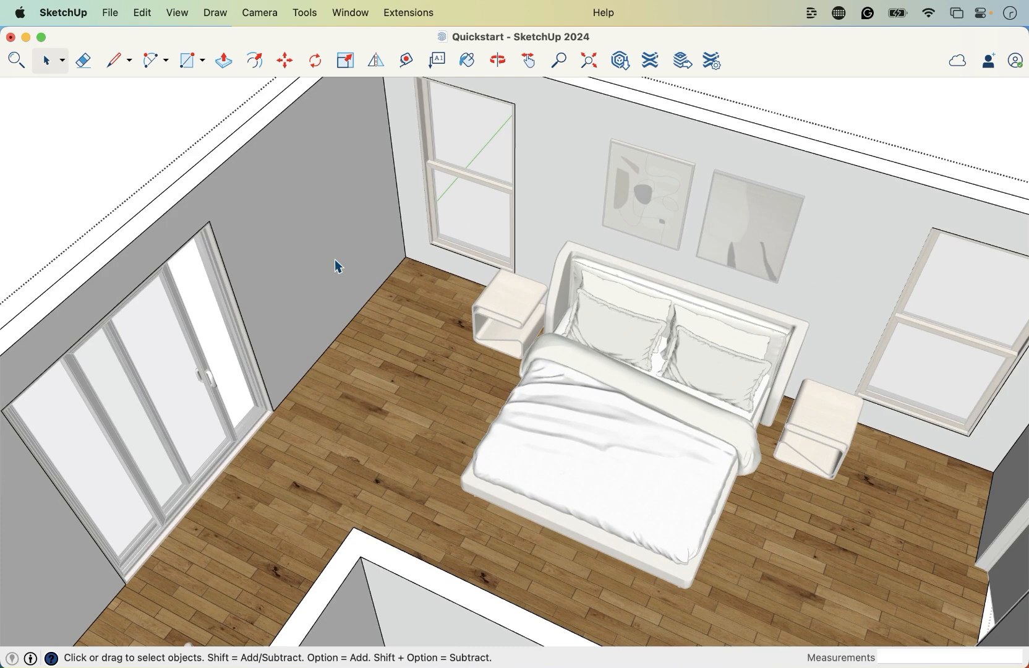
pyautogui.moveTo(110, 13)
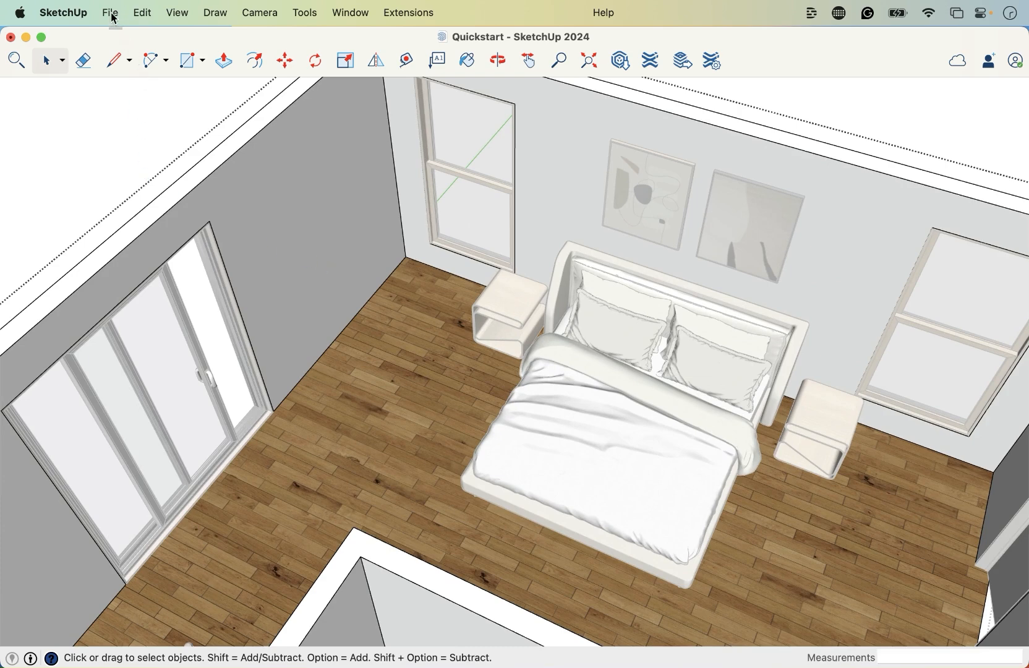
# - Import the Cast Iron SW 6202 image via File > Import with the Use As Texture option
pyautogui.click(110, 12)
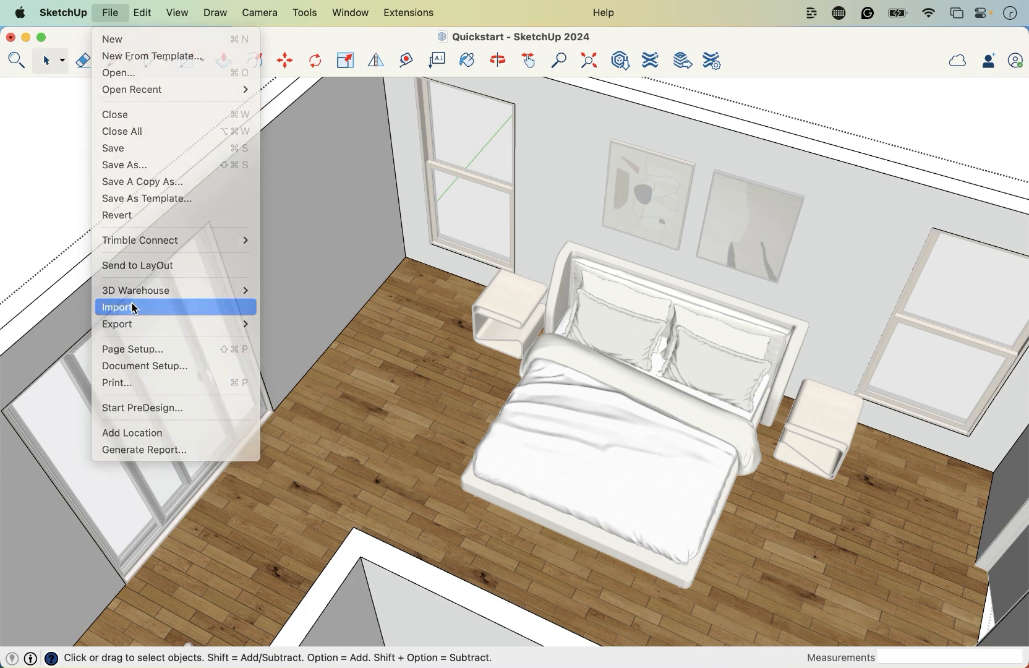
pyautogui.click(121, 307)
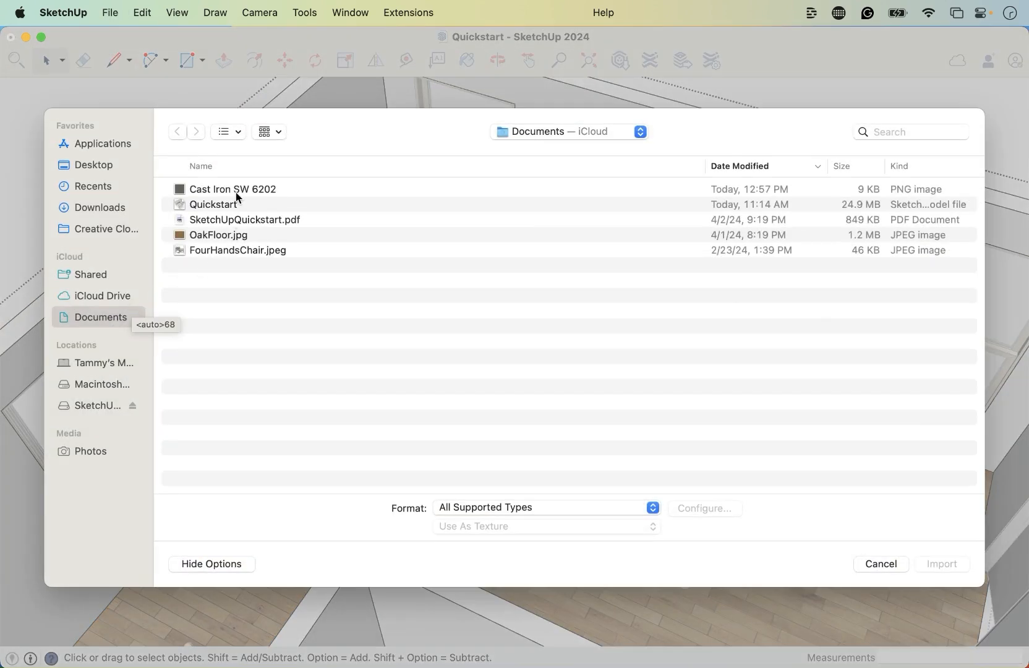
pyautogui.click(231, 189)
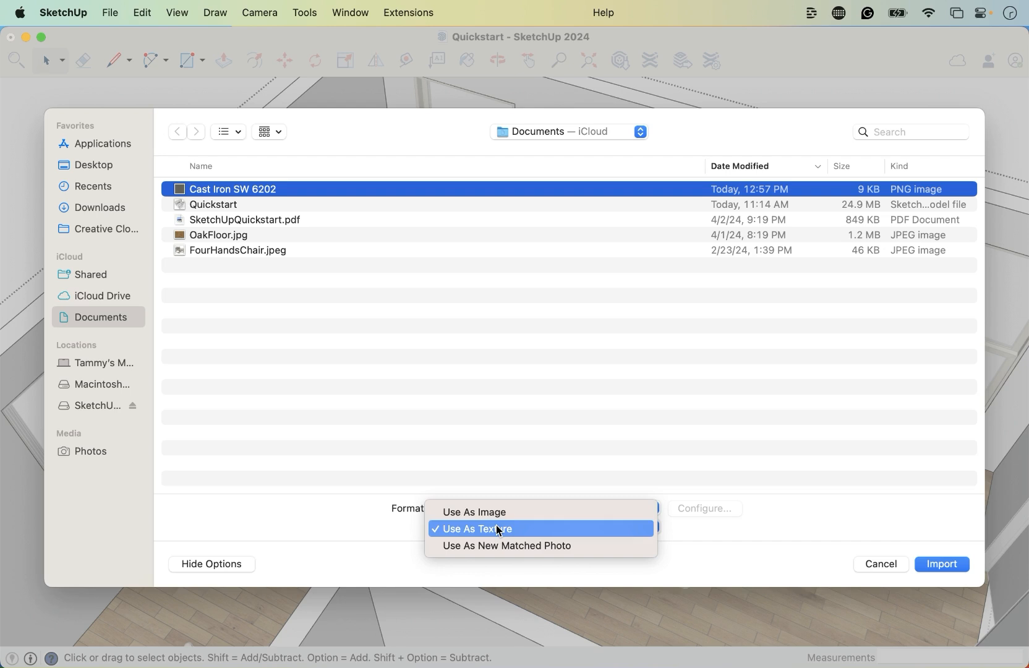
pyautogui.click(474, 528)
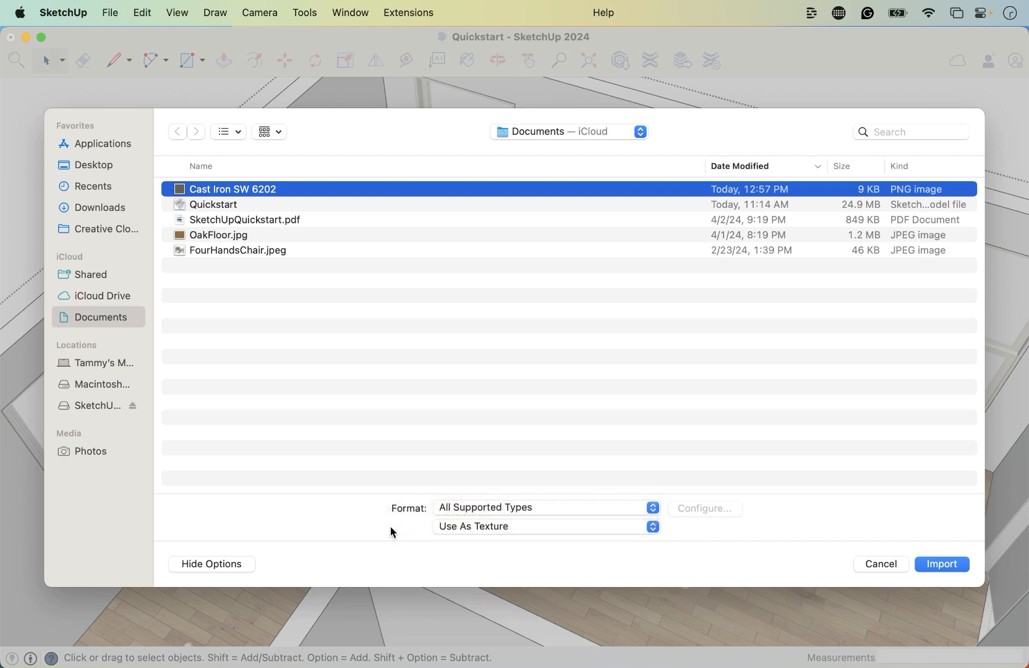
pyautogui.moveTo(934, 568)
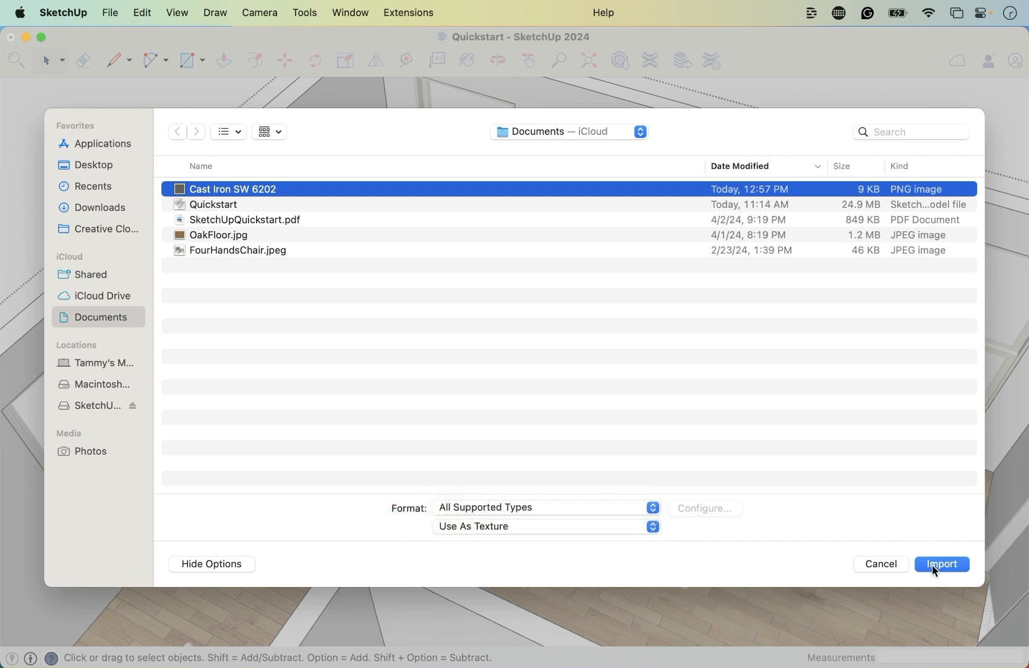
pyautogui.click(941, 564)
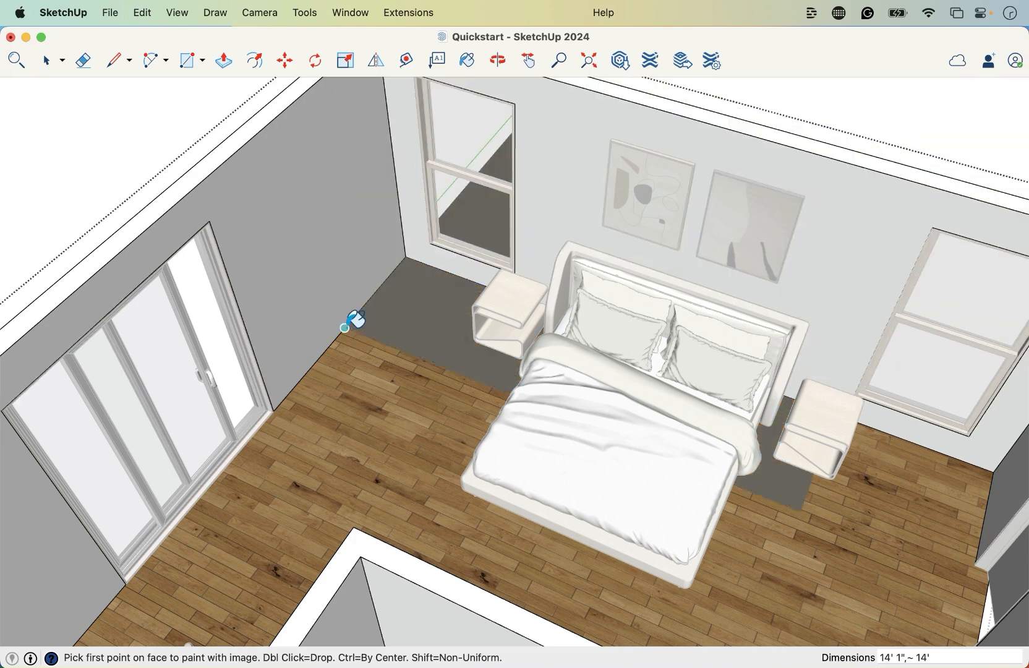
pyautogui.moveTo(282, 314)
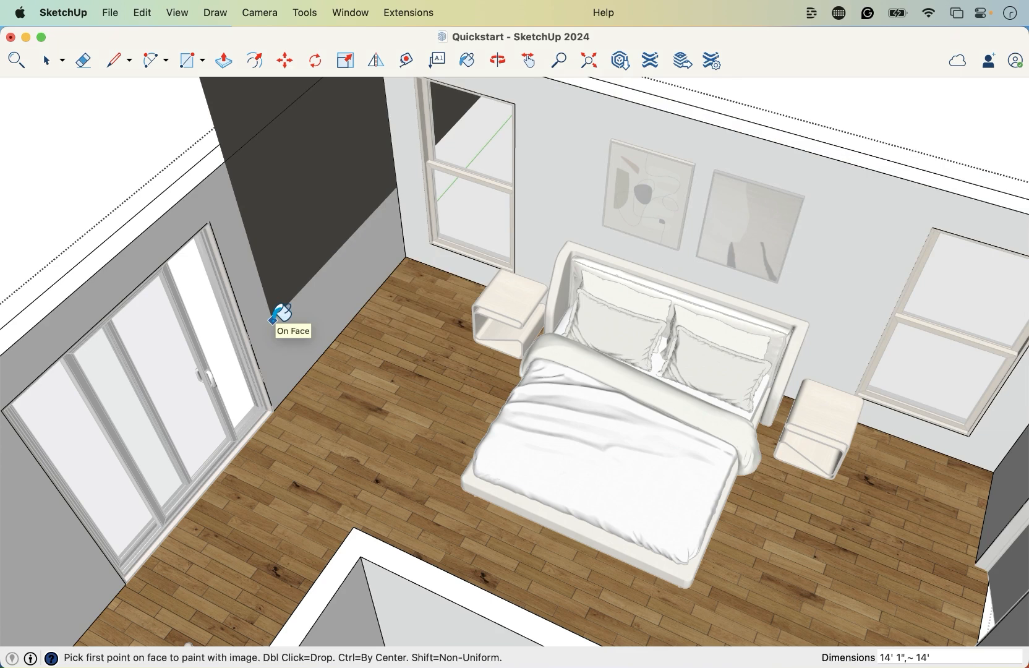
pyautogui.moveTo(284, 370)
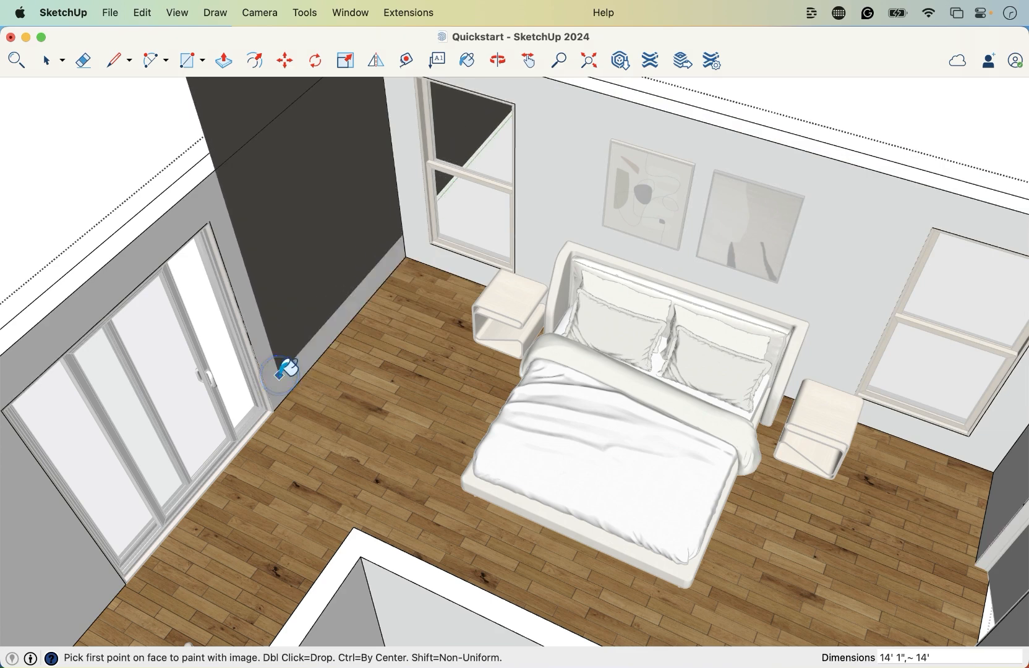
# - Place the imported Cast Iron texture on the left wall face above the sliding doors
pyautogui.click(277, 374)
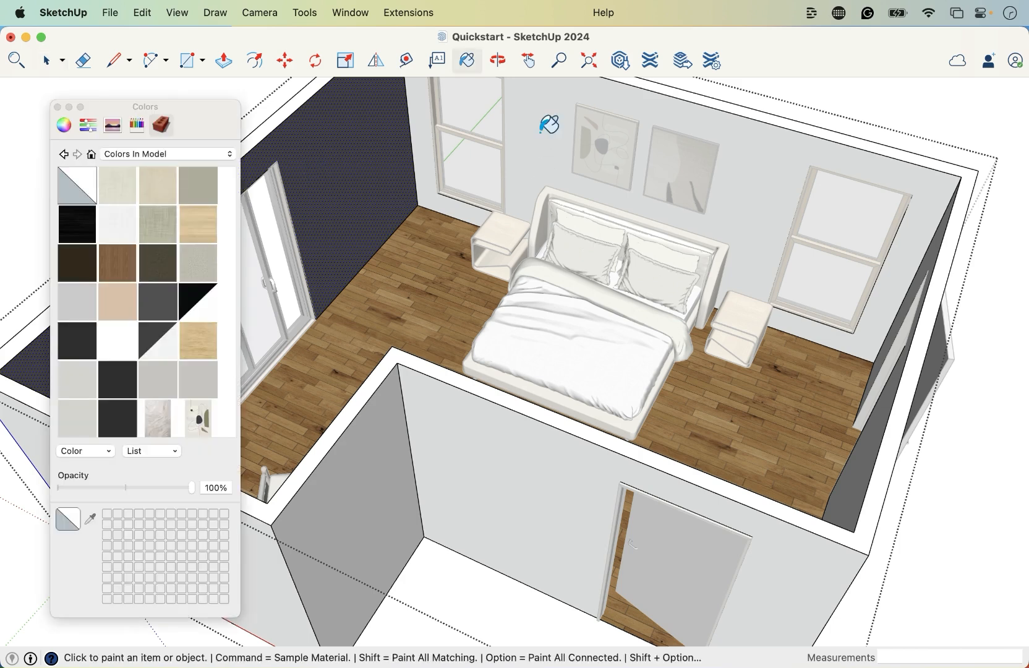
pyautogui.moveTo(539, 192)
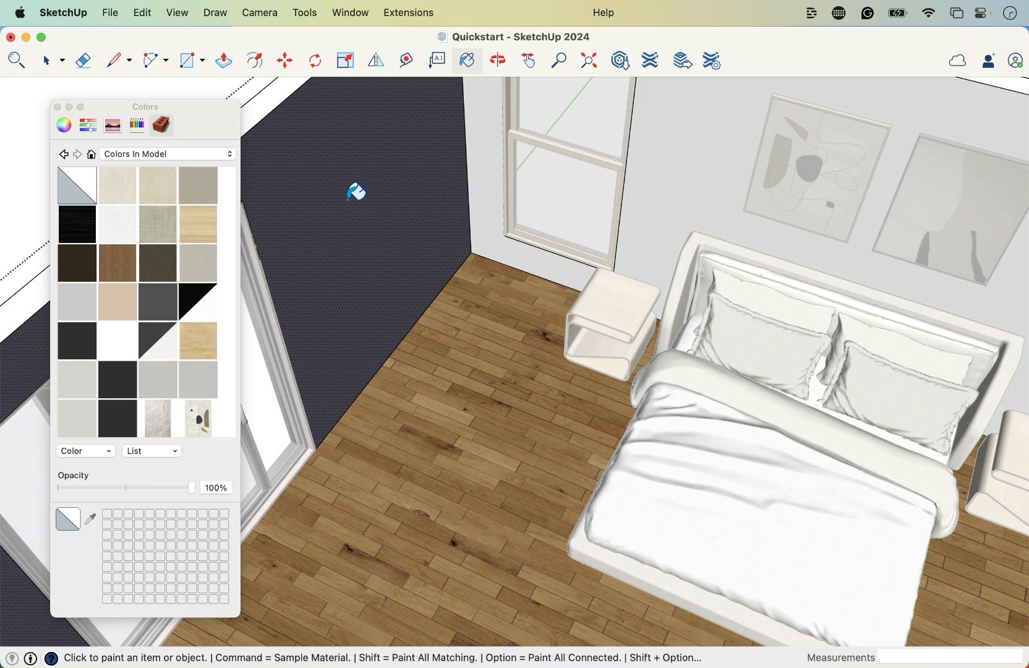
pyautogui.moveTo(377, 469)
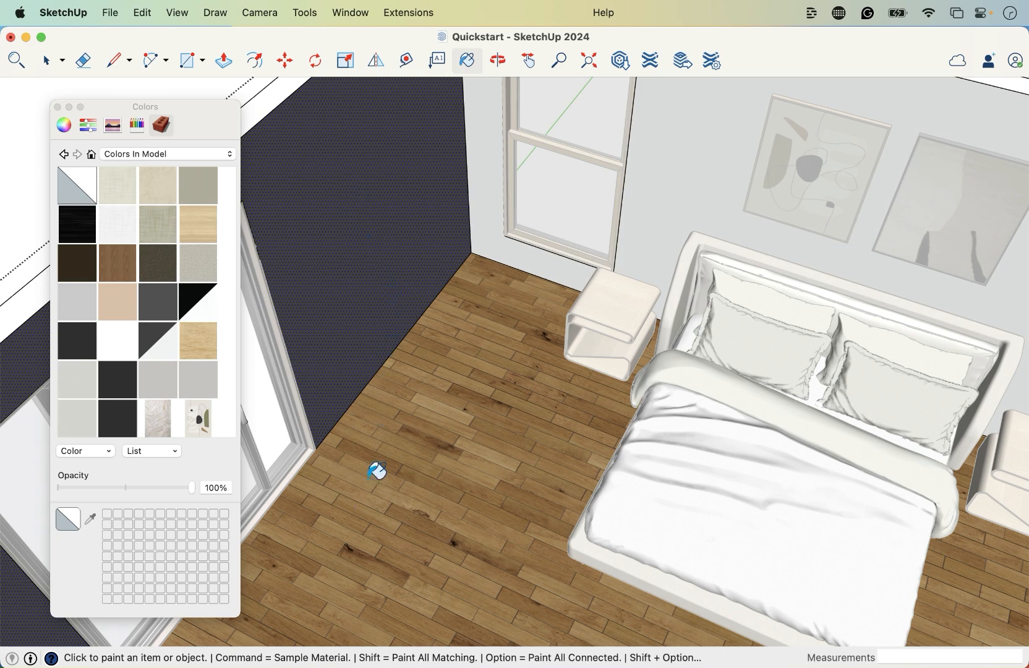
pyautogui.moveTo(61, 533)
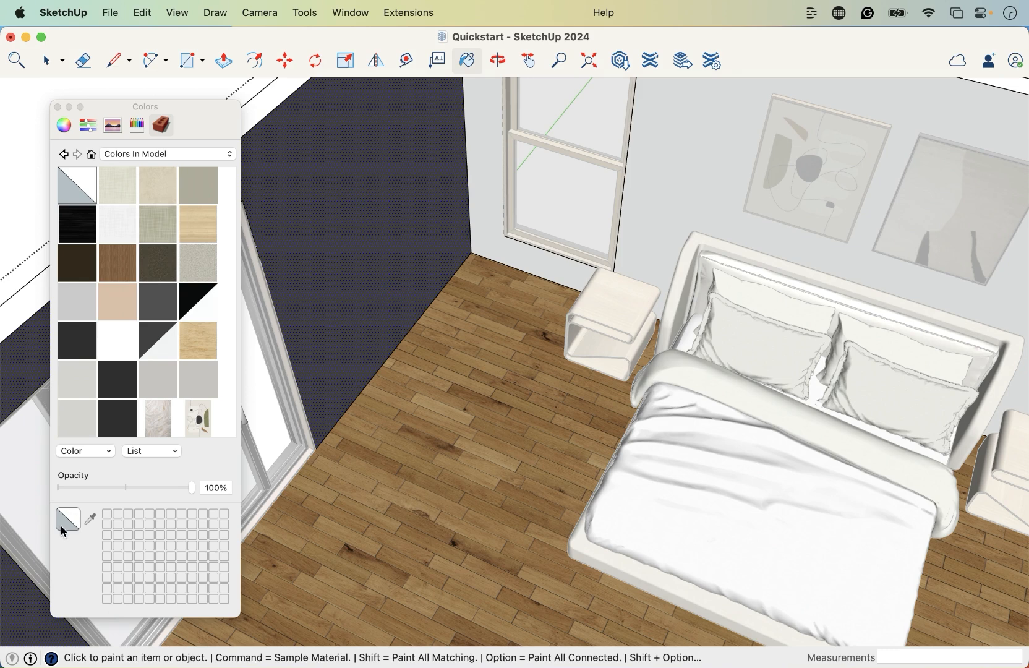
pyautogui.moveTo(76, 532)
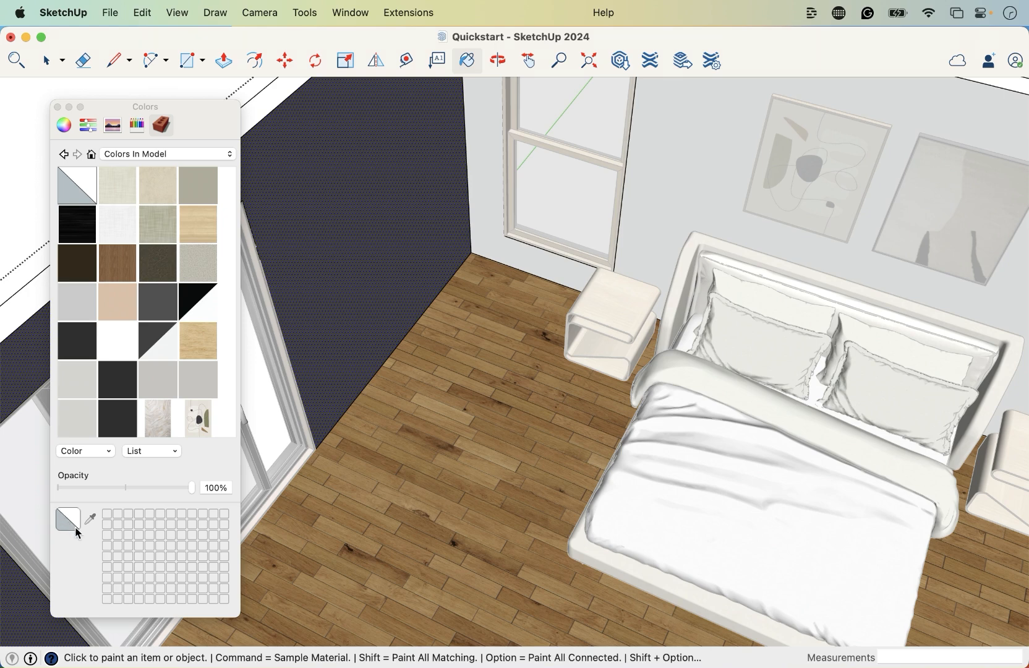
pyautogui.moveTo(70, 517)
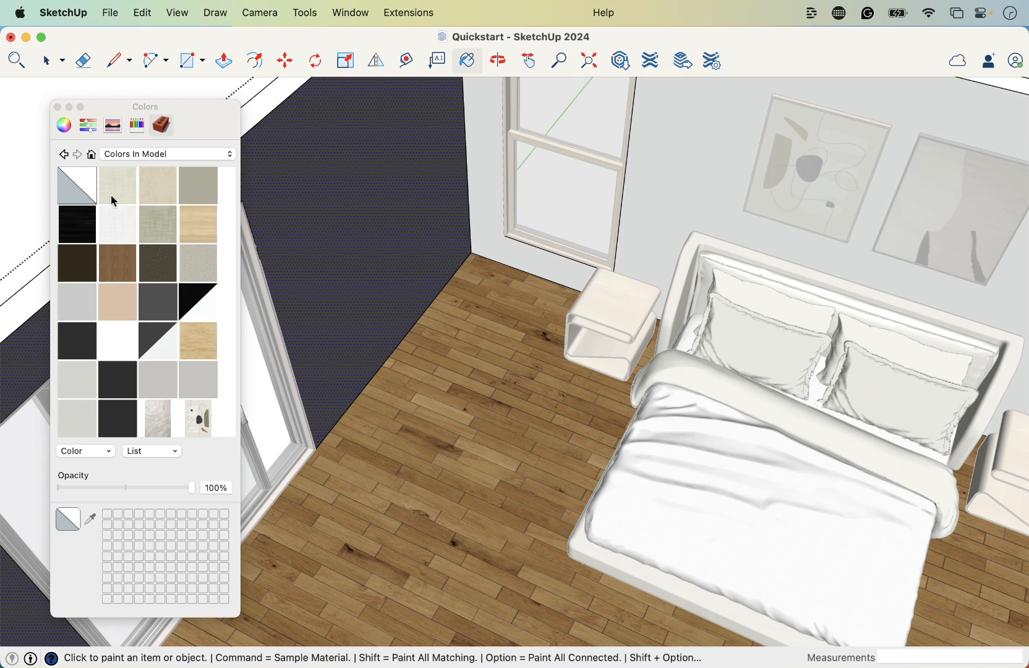
pyautogui.moveTo(396, 307)
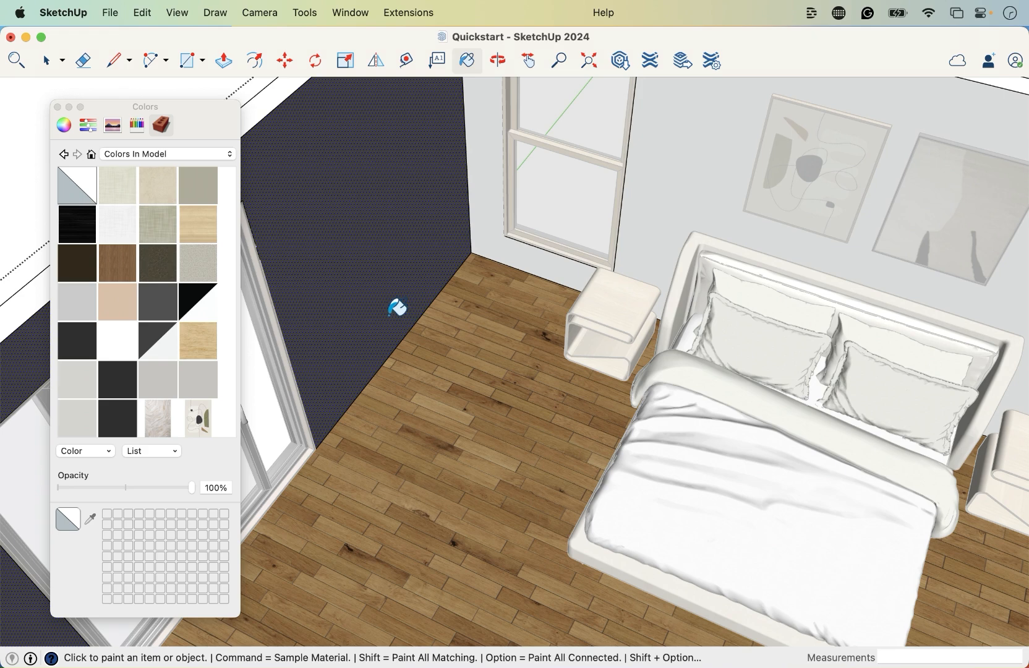
pyautogui.moveTo(91, 186)
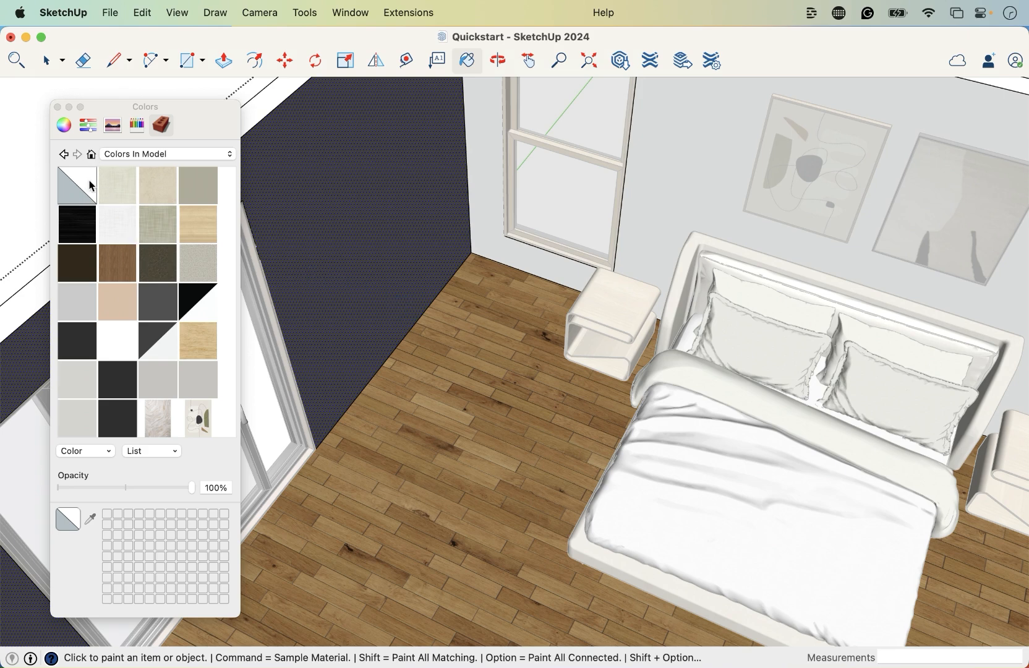
pyautogui.moveTo(96, 161)
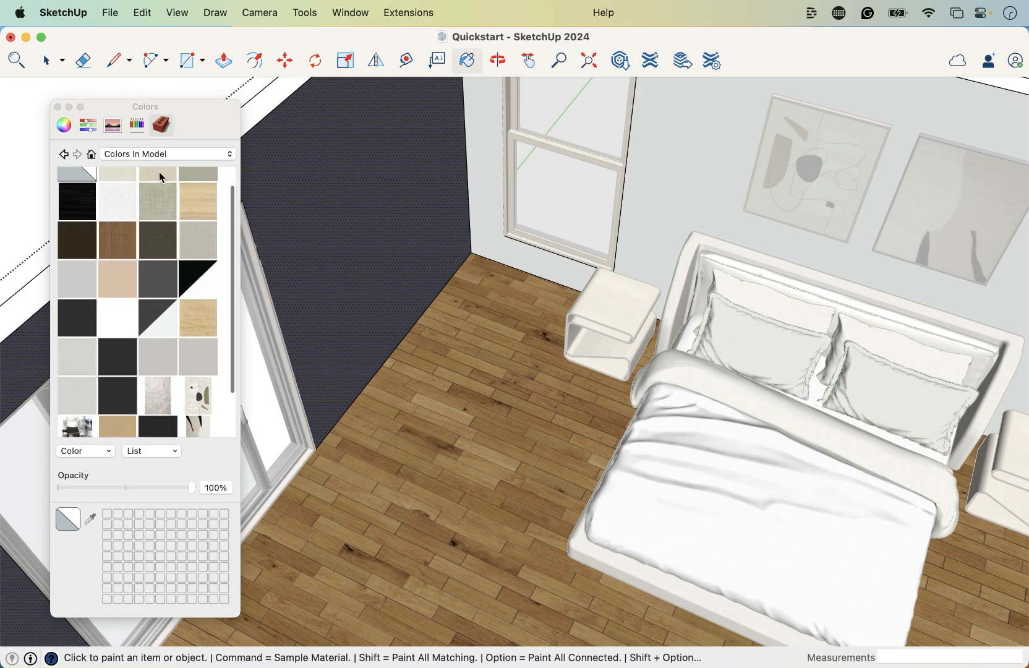
# - Select the Cast Iron SW 6202 swatch at the bottom of Colors In Model
pyautogui.scroll(-3)
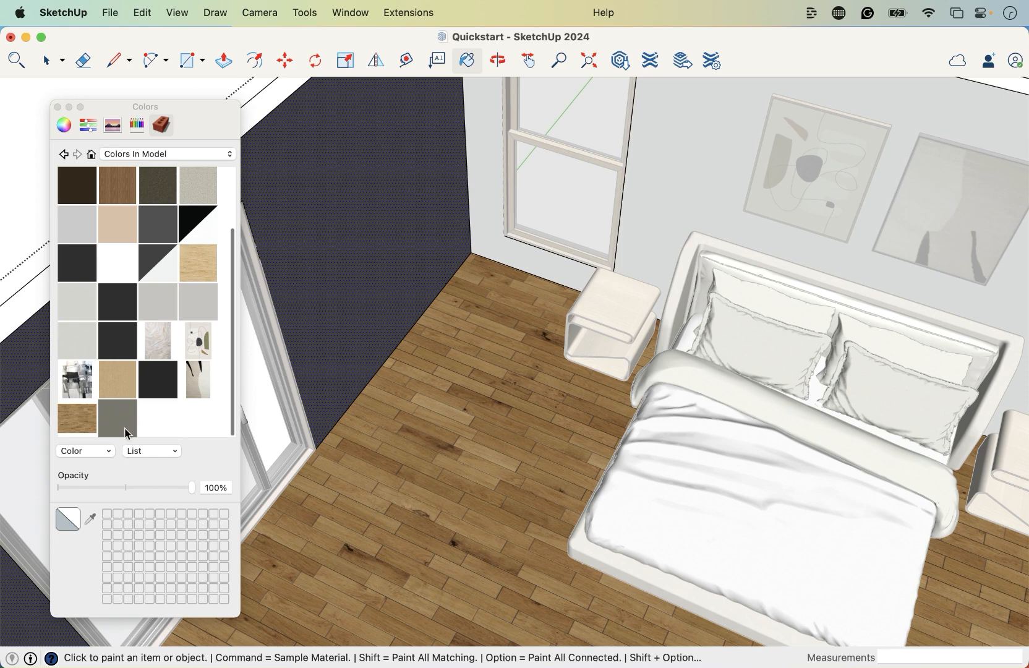
pyautogui.moveTo(120, 427)
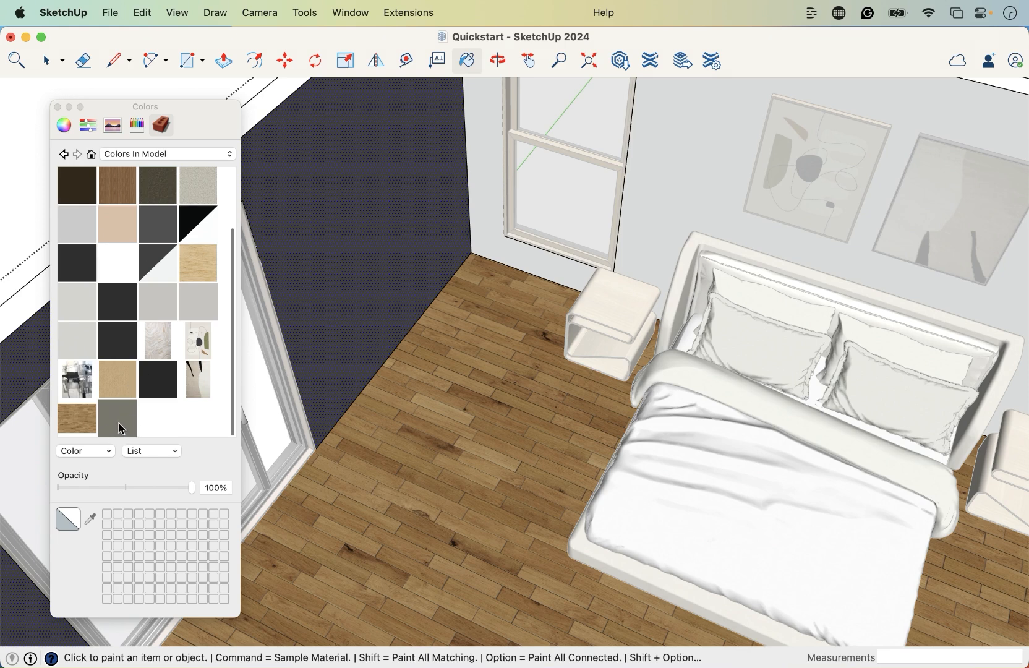
pyautogui.moveTo(116, 418)
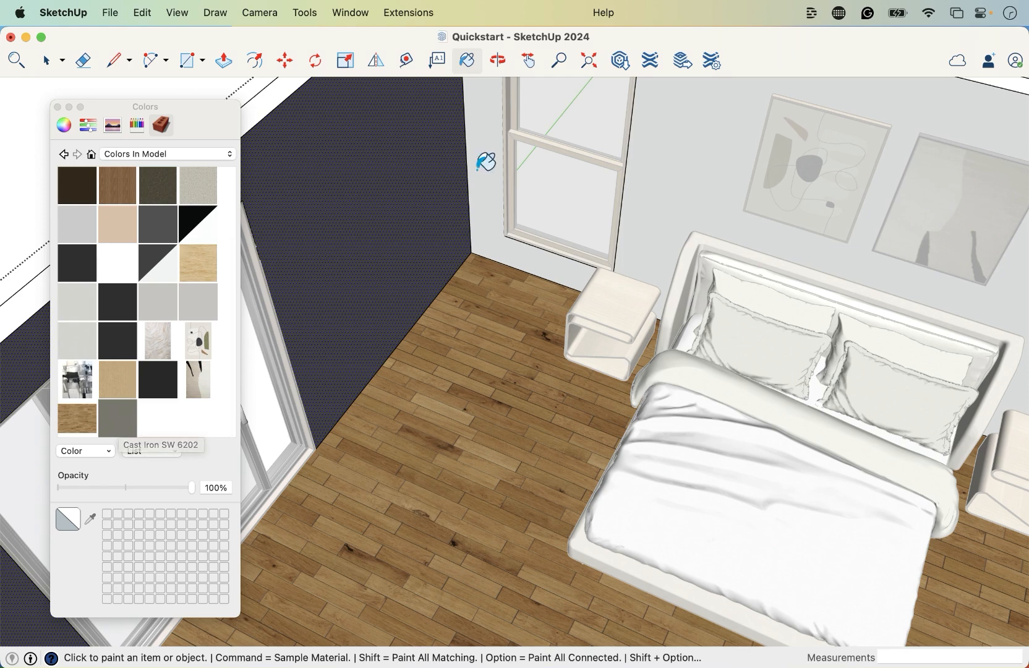
pyautogui.click(116, 418)
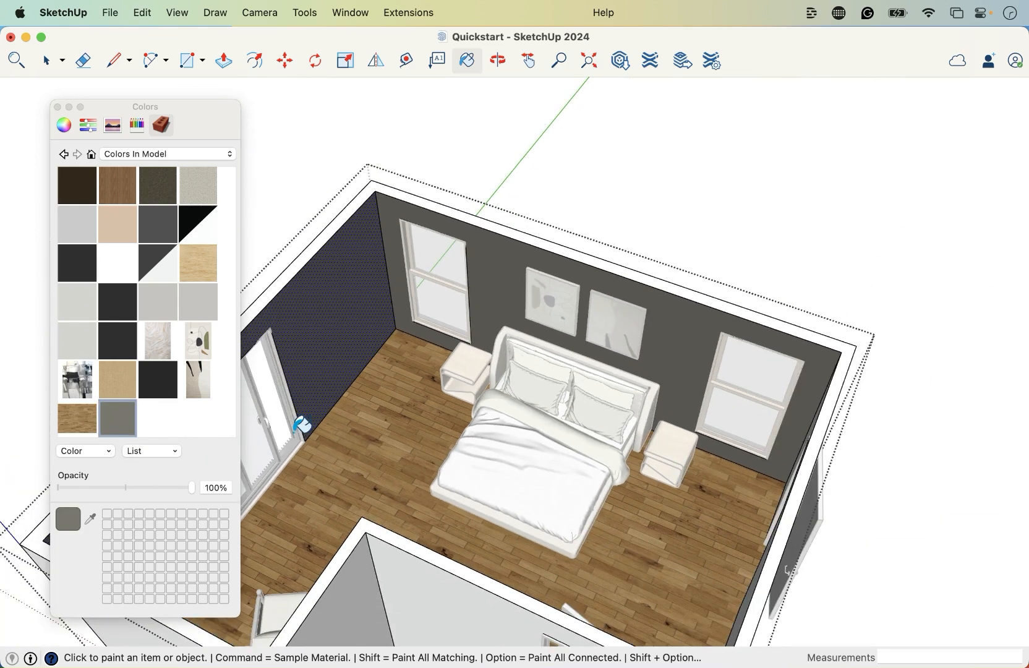
pyautogui.moveTo(446, 417)
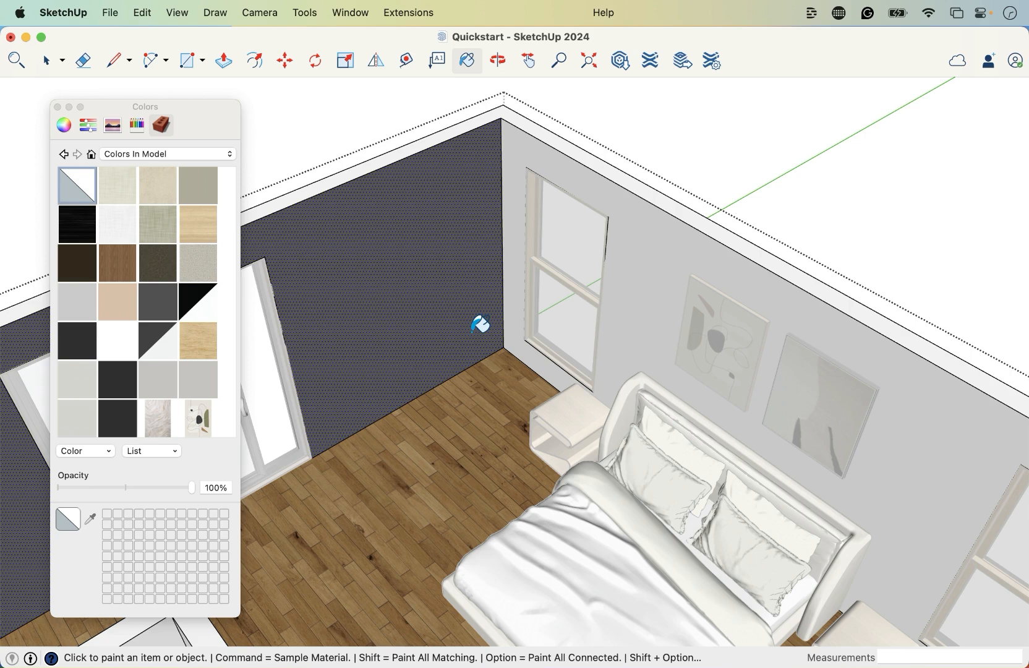
pyautogui.moveTo(409, 371)
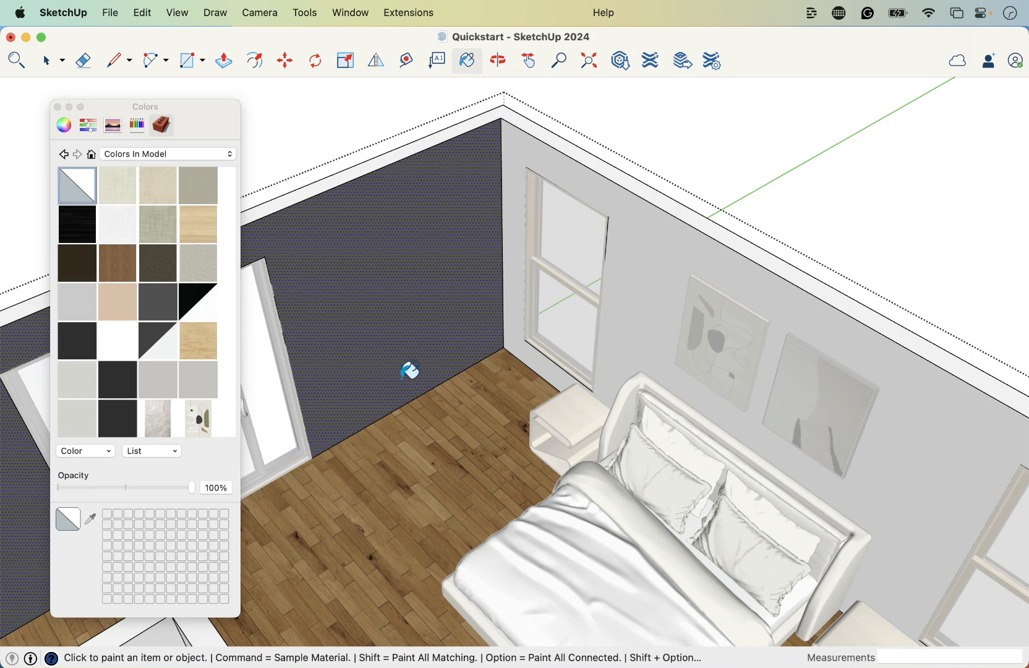
pyautogui.moveTo(324, 129)
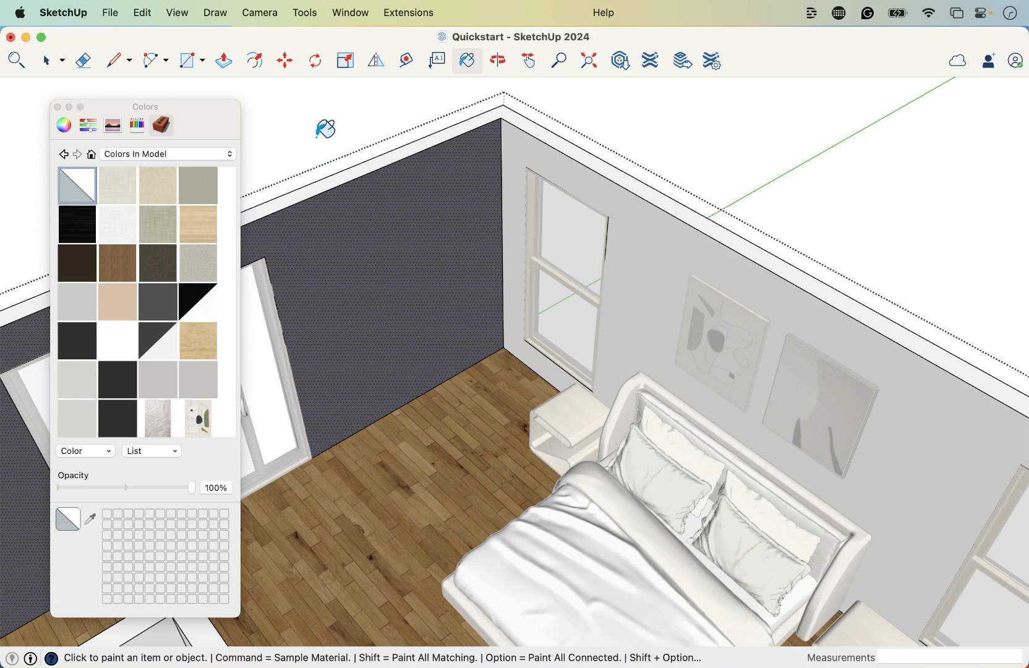
pyautogui.moveTo(364, 604)
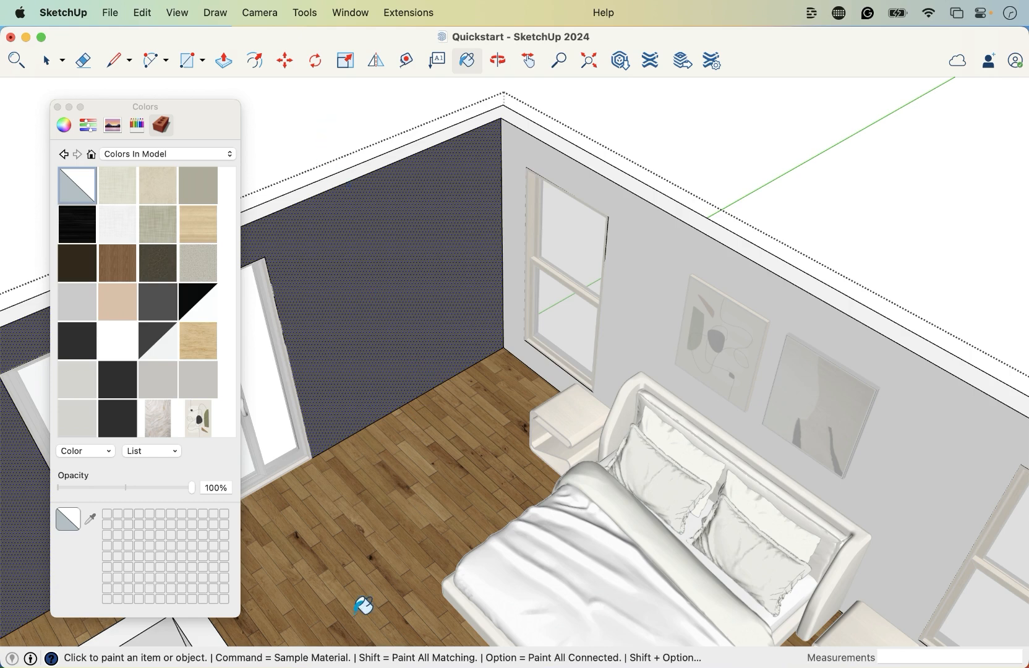
pyautogui.moveTo(274, 629)
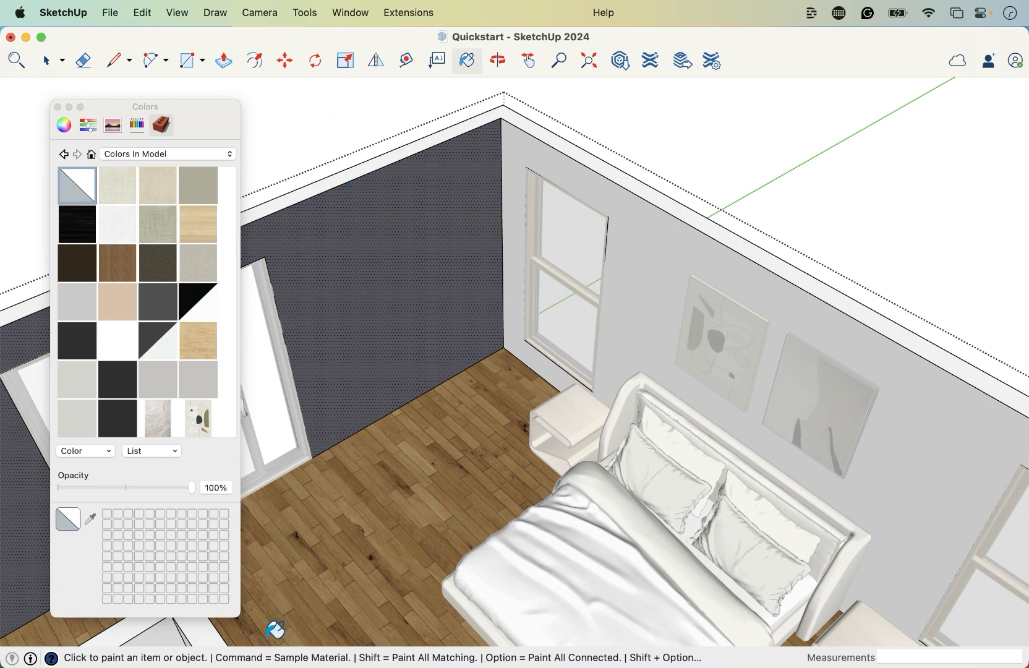
pyautogui.moveTo(318, 618)
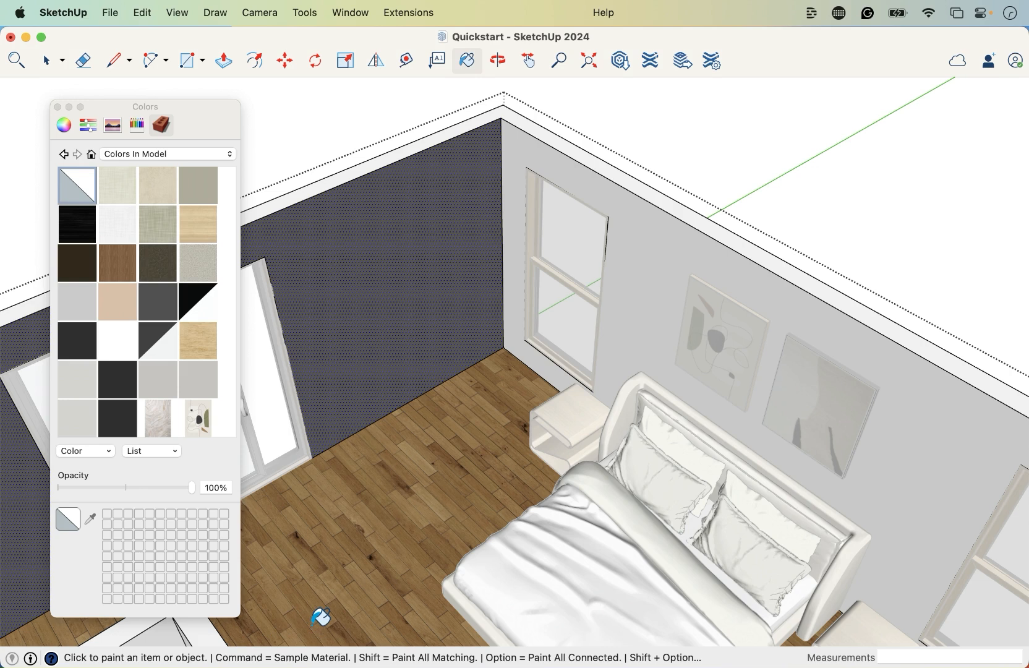
pyautogui.moveTo(320, 610)
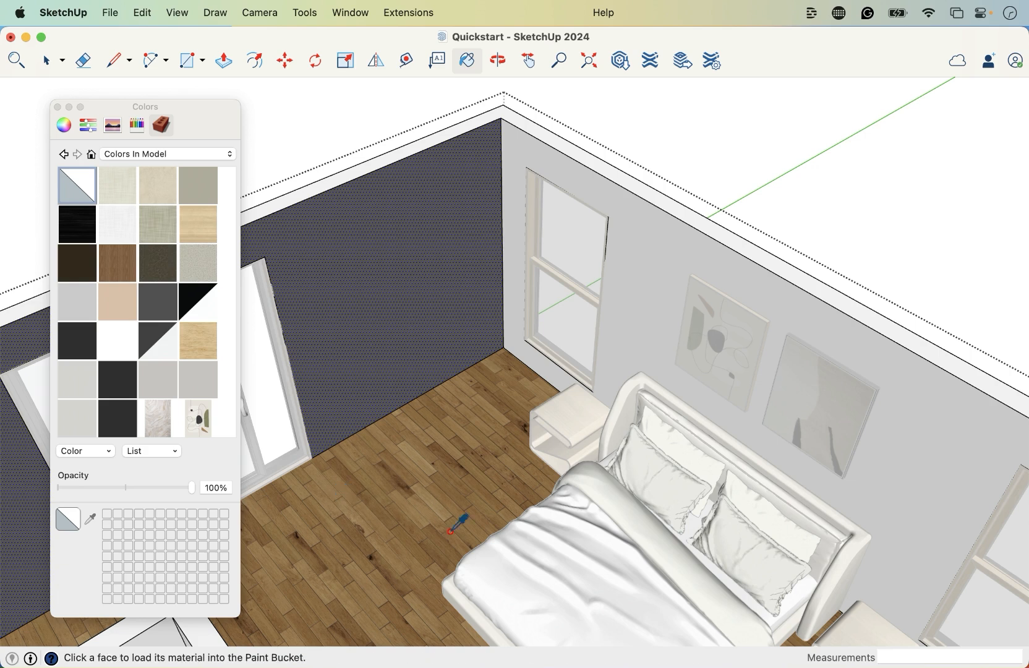
pyautogui.moveTo(508, 583)
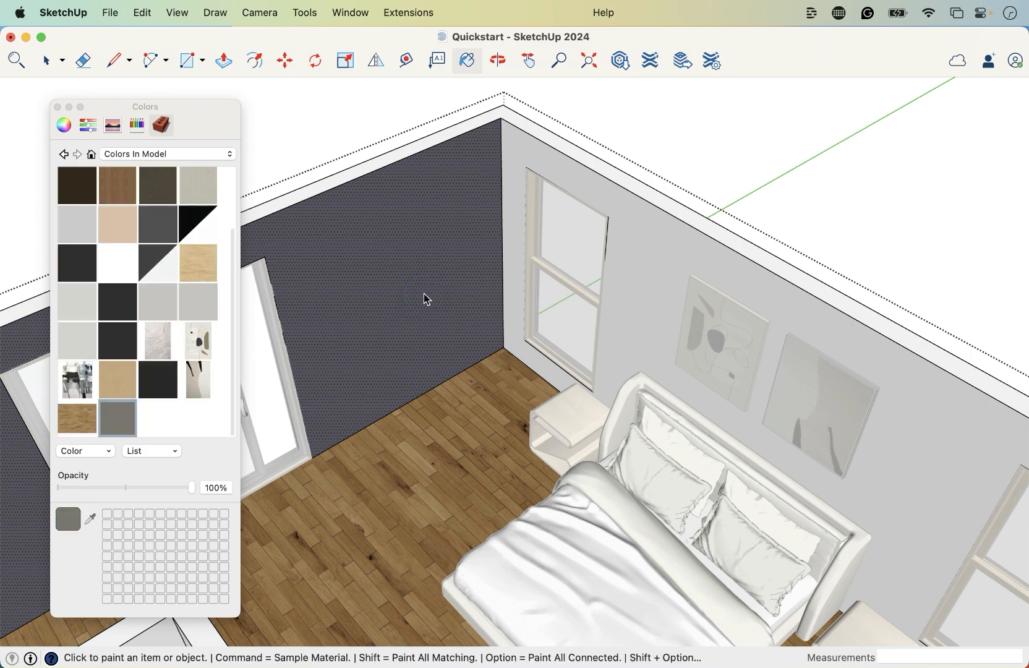
# - Sample the dark gray wall material and paint the back wall behind the bed with it
pyautogui.click(651, 304)
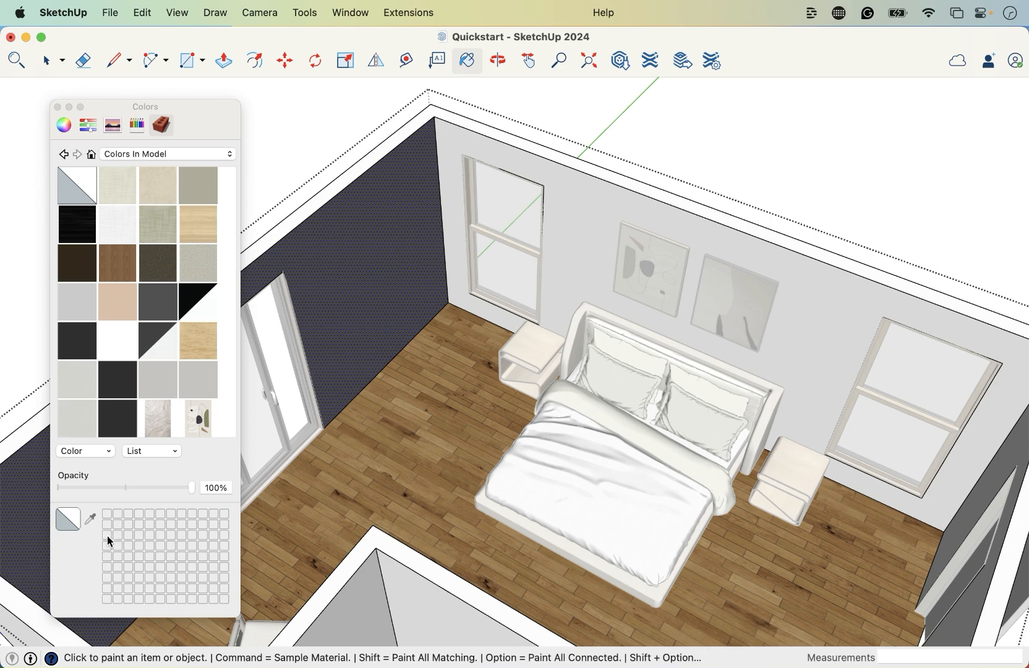
pyautogui.moveTo(407, 308)
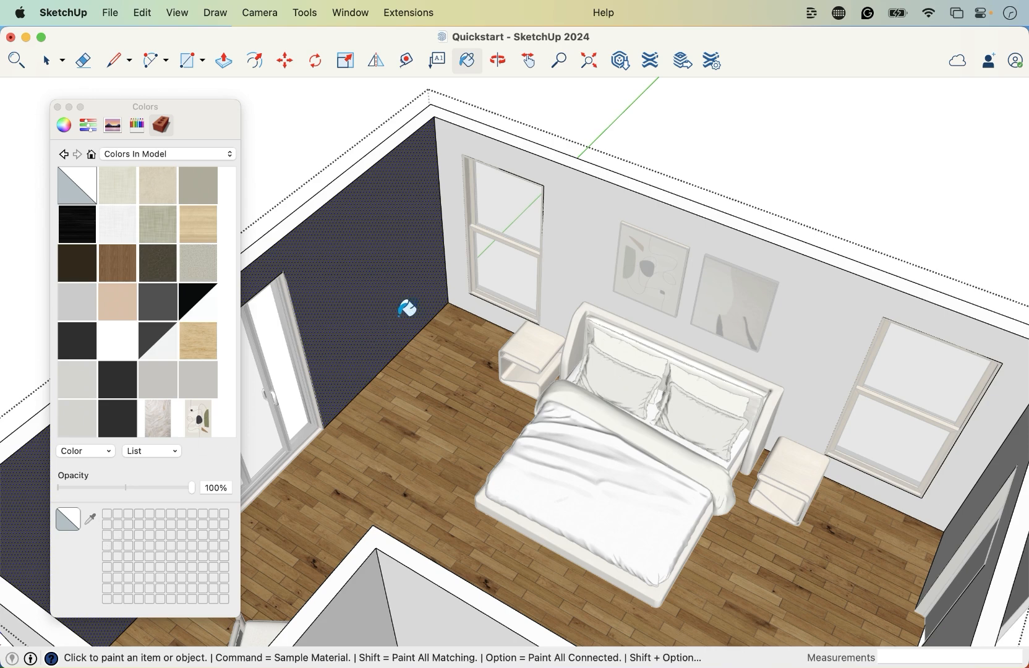
pyautogui.click(586, 229)
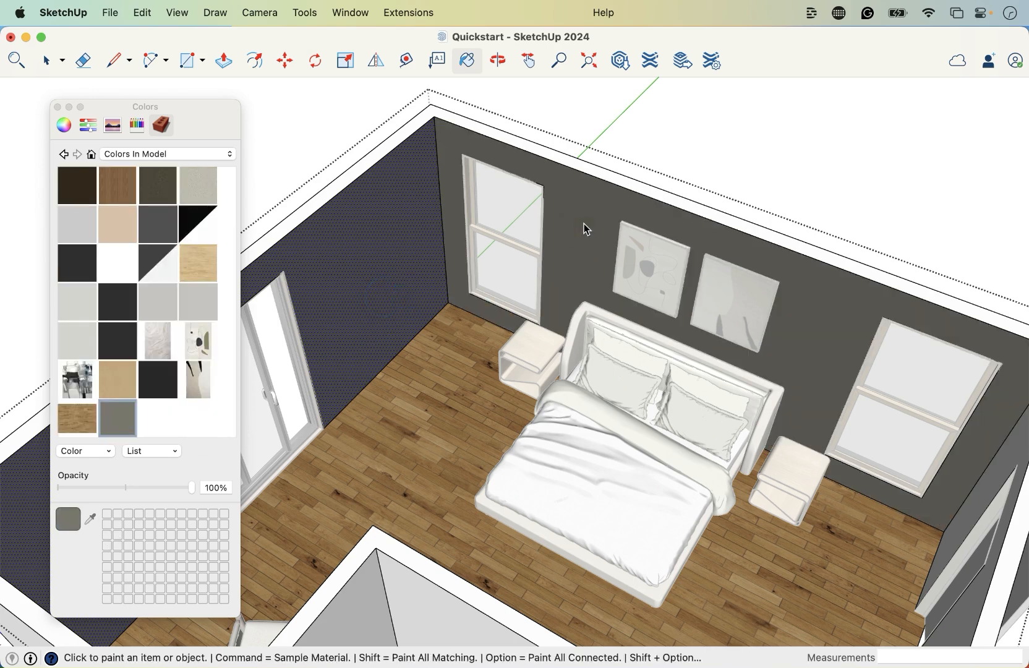
pyautogui.moveTo(582, 293)
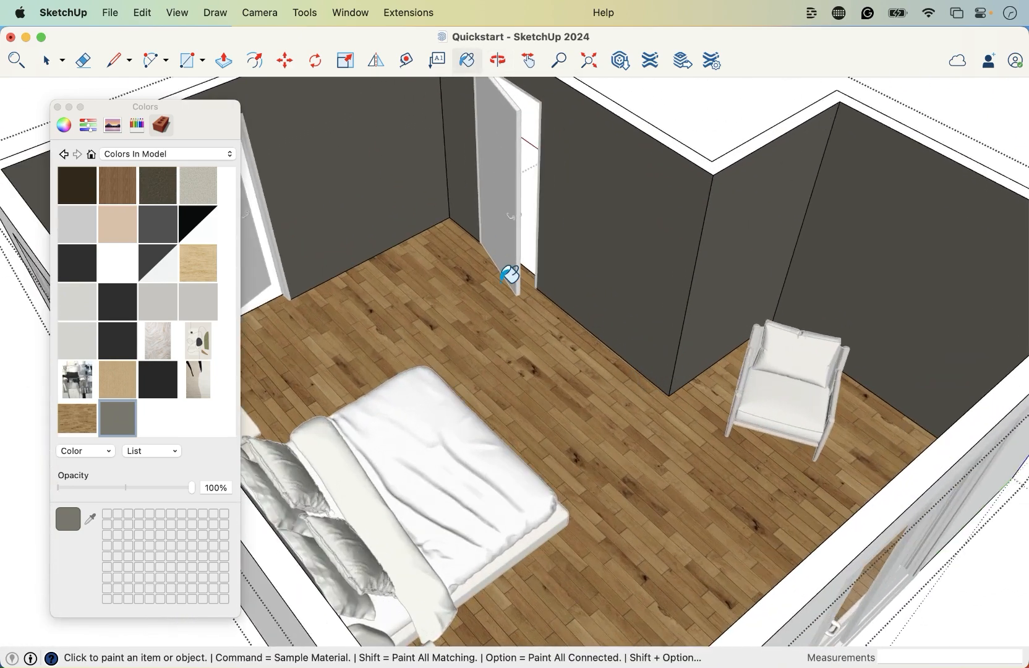
pyautogui.moveTo(518, 296)
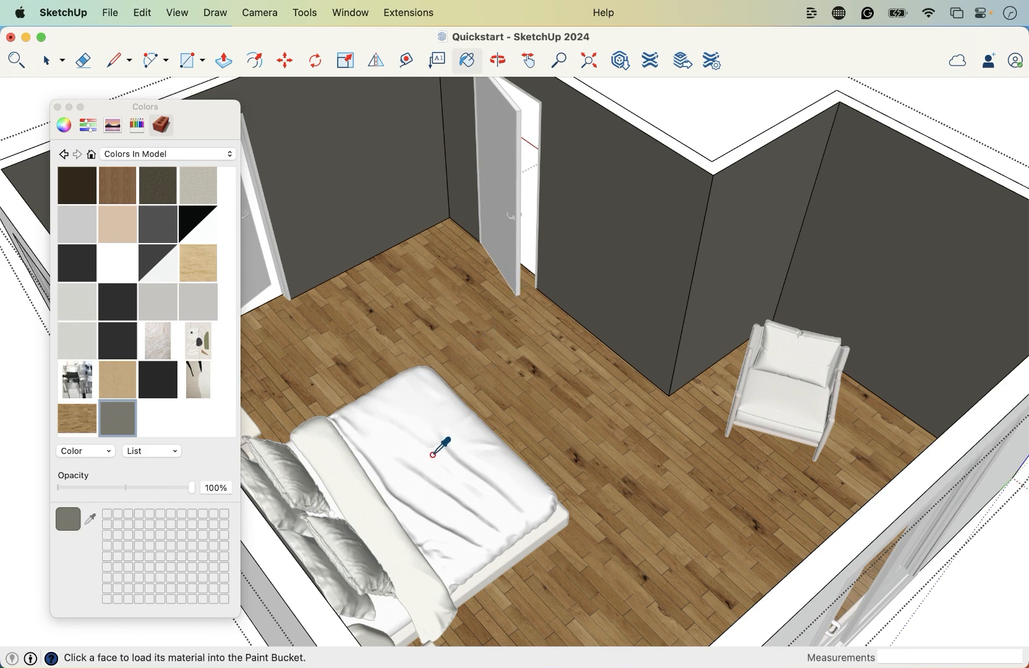
pyautogui.moveTo(321, 502)
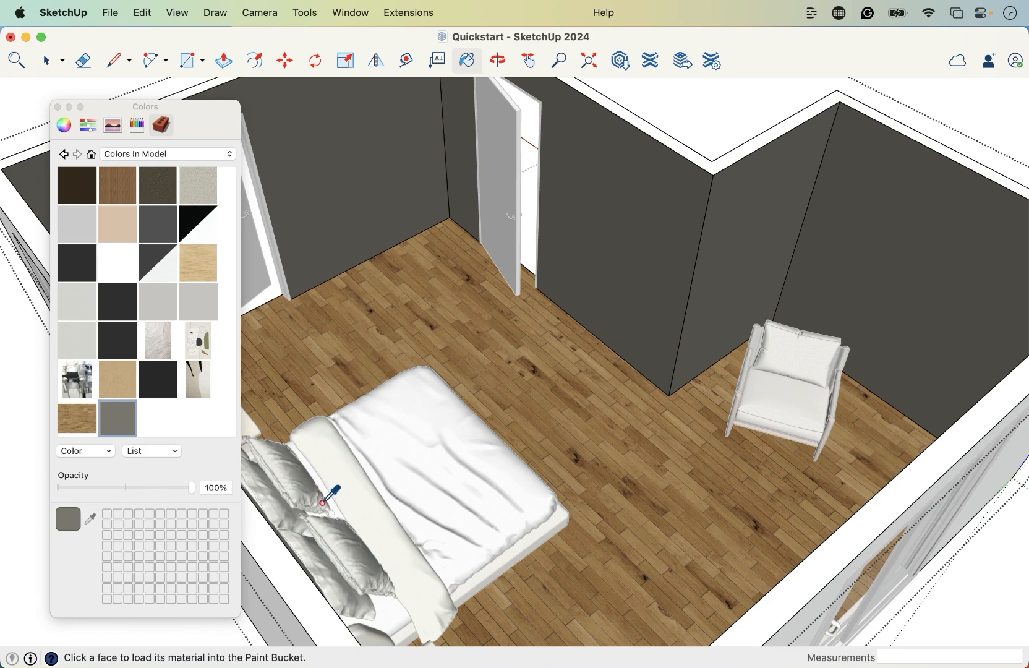
pyautogui.moveTo(487, 441)
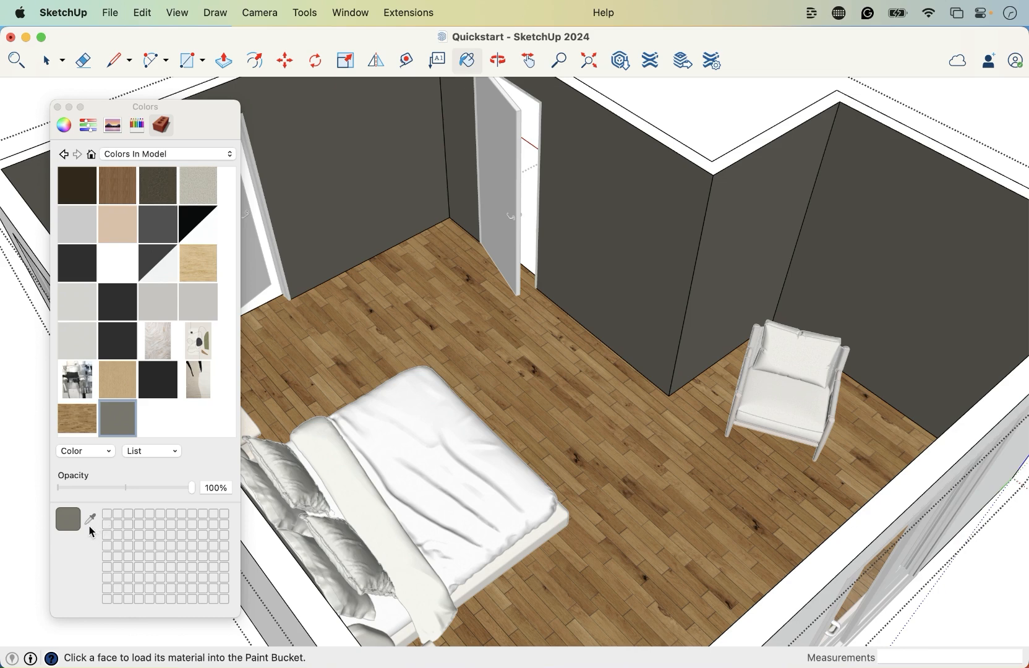
pyautogui.moveTo(92, 518)
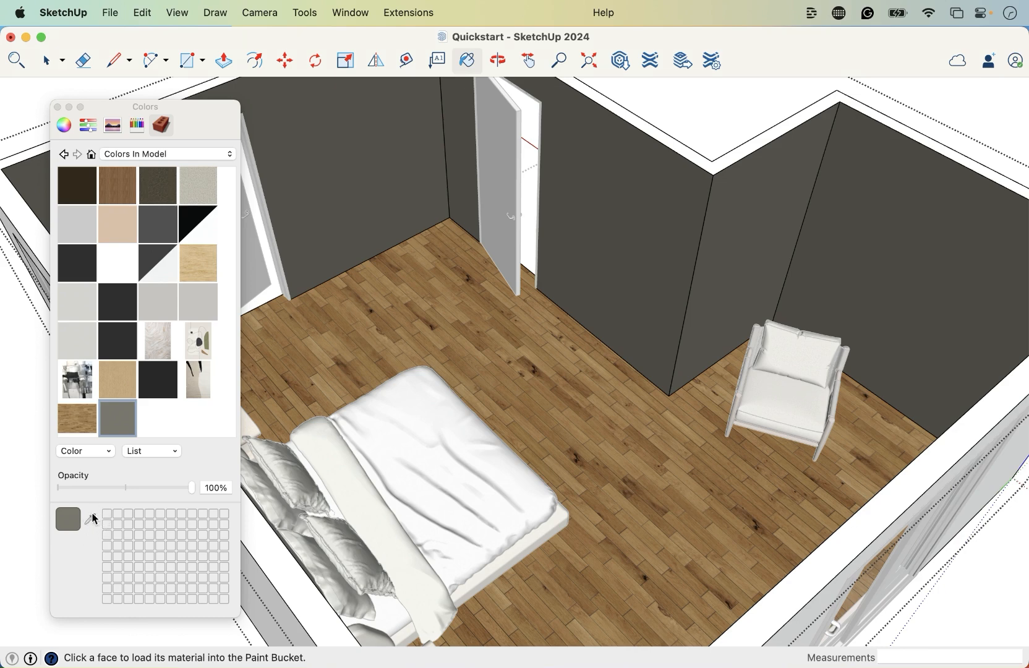
pyautogui.moveTo(92, 524)
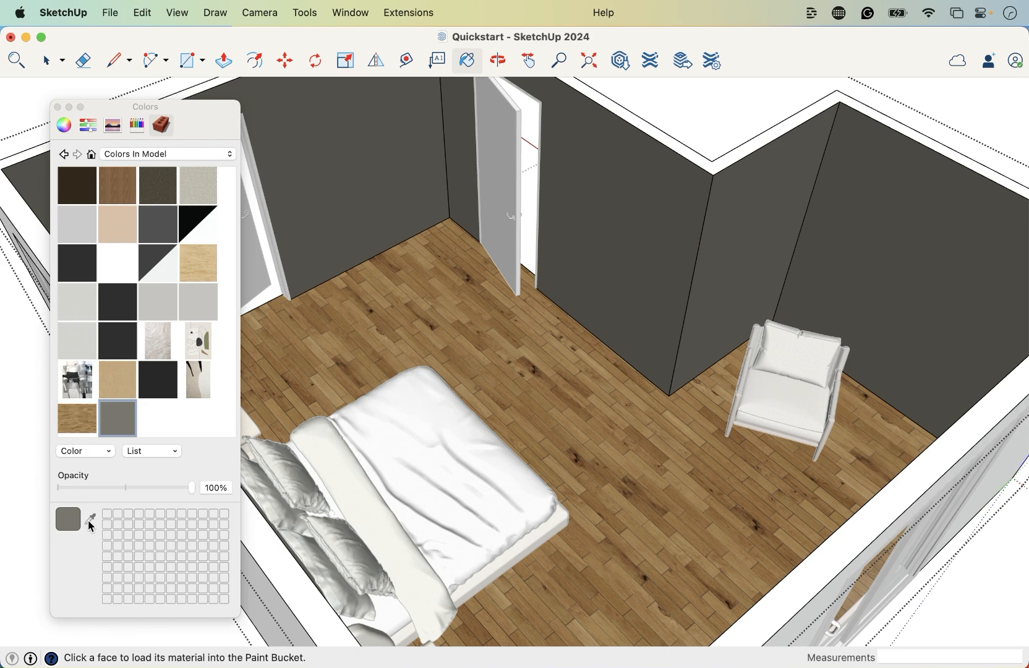
pyautogui.moveTo(98, 522)
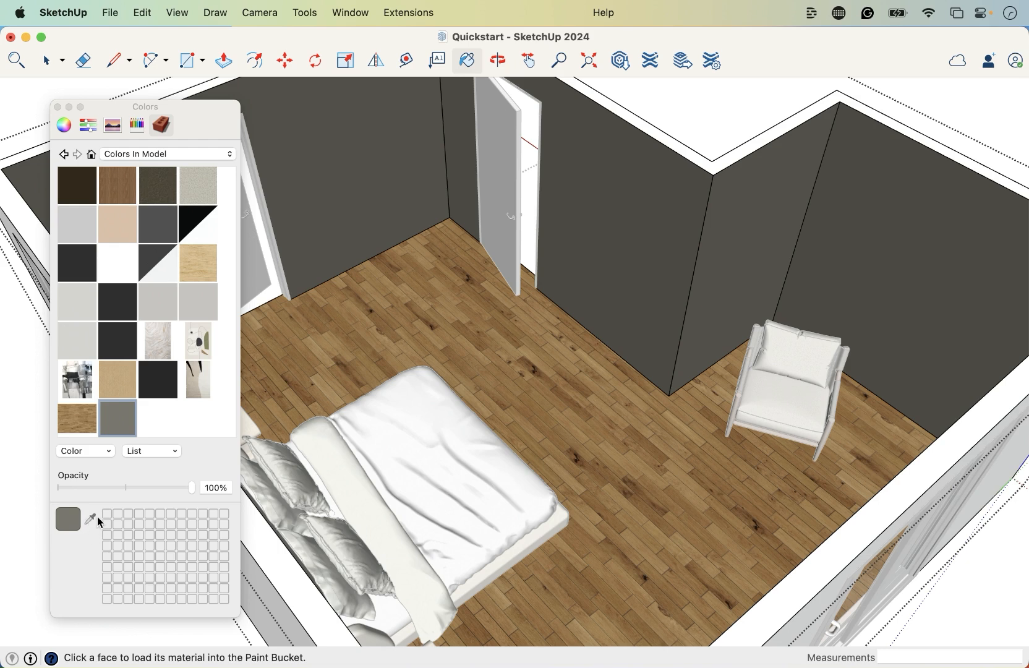
pyautogui.moveTo(95, 524)
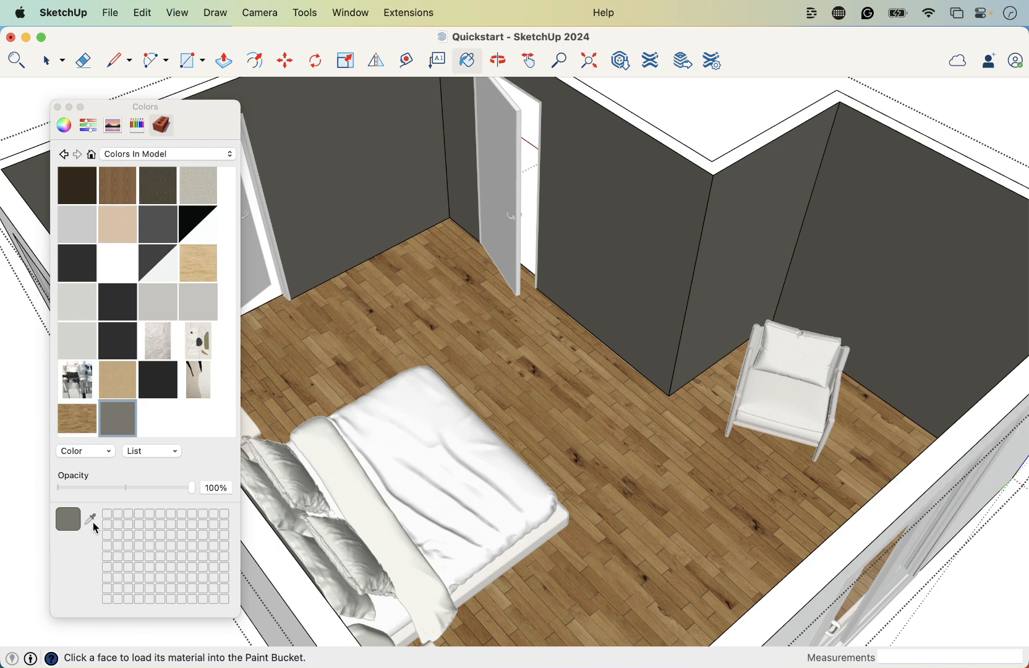
pyautogui.moveTo(92, 523)
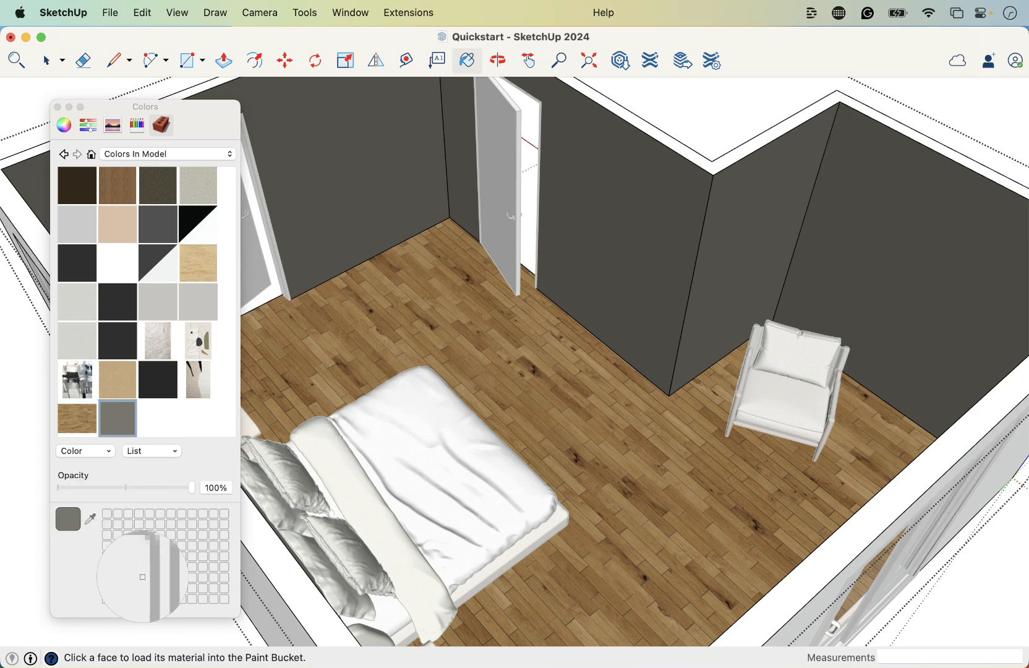
pyautogui.moveTo(347, 496)
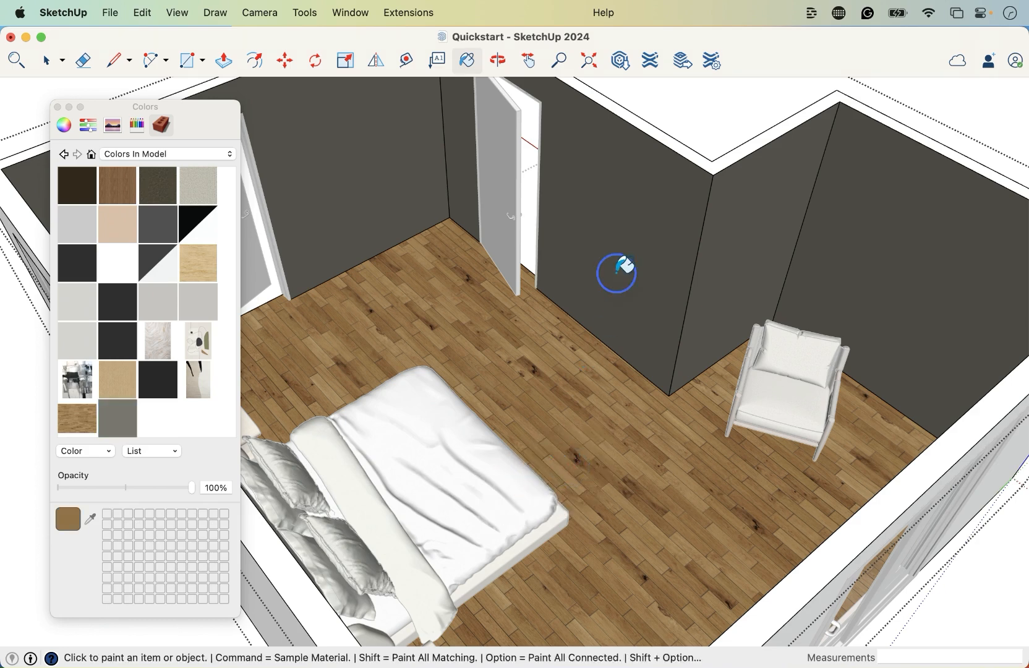
pyautogui.click(616, 271)
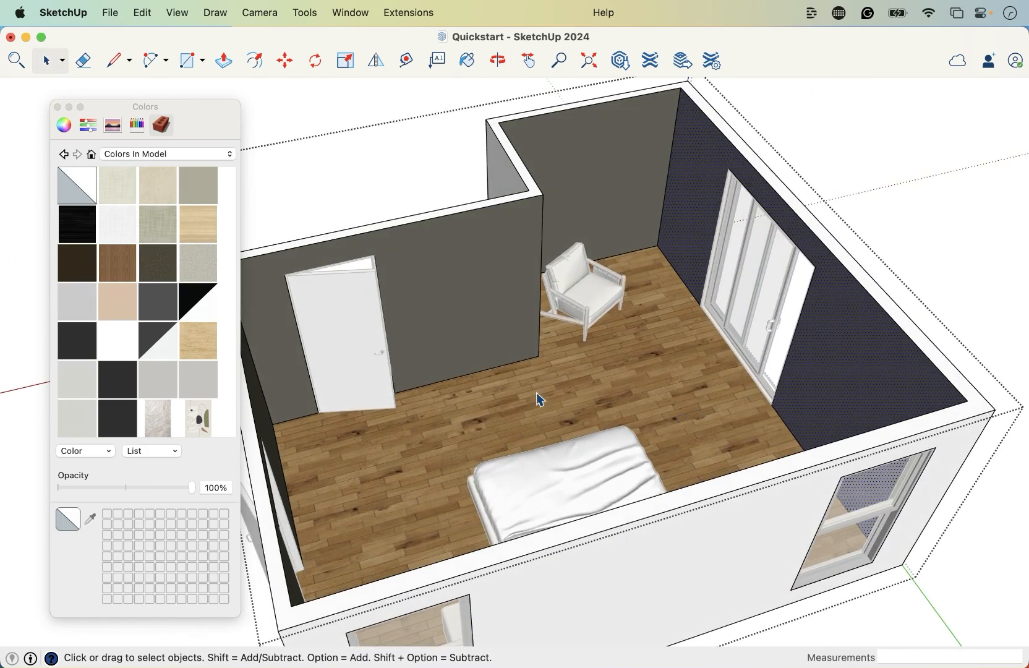
# - Orbit to the bed side to view the textured room with dark gray walls
pyautogui.click(466, 60)
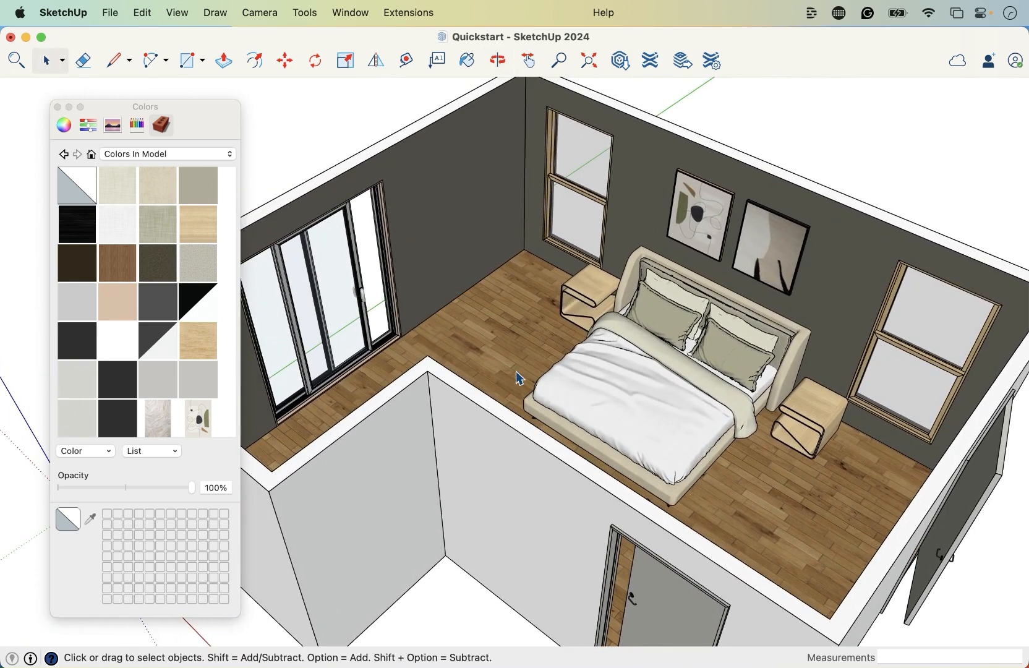
pyautogui.moveTo(850, 316)
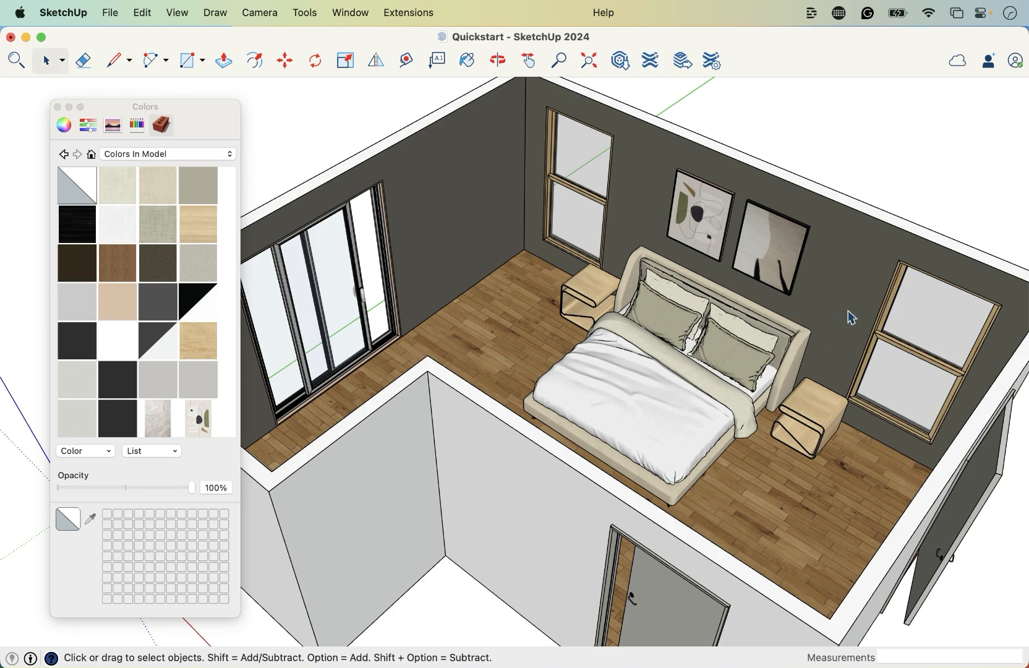
pyautogui.moveTo(822, 321)
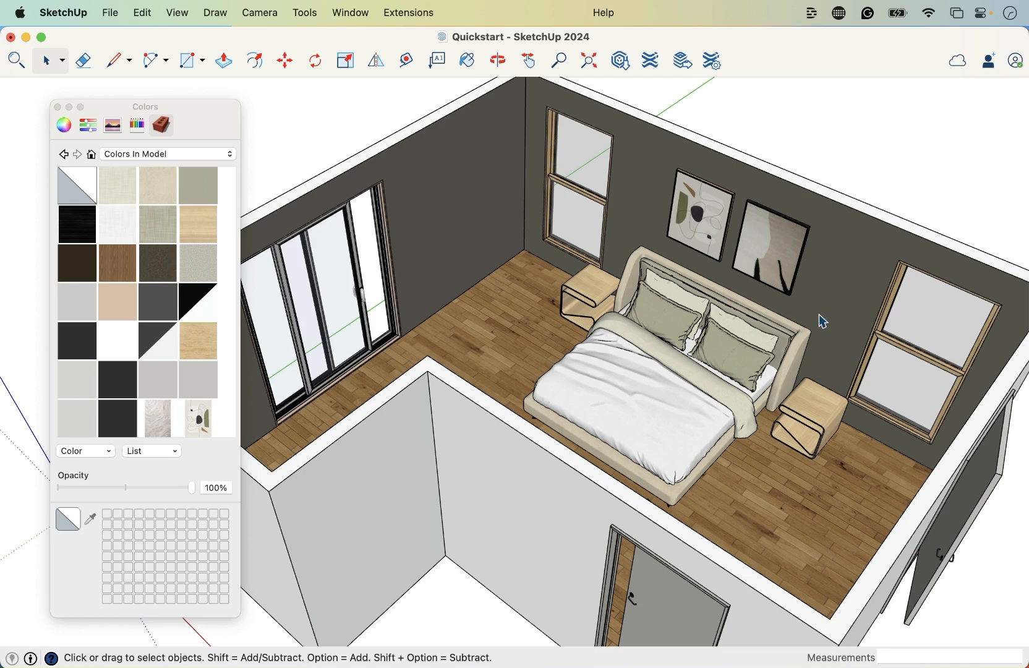
pyautogui.moveTo(824, 314)
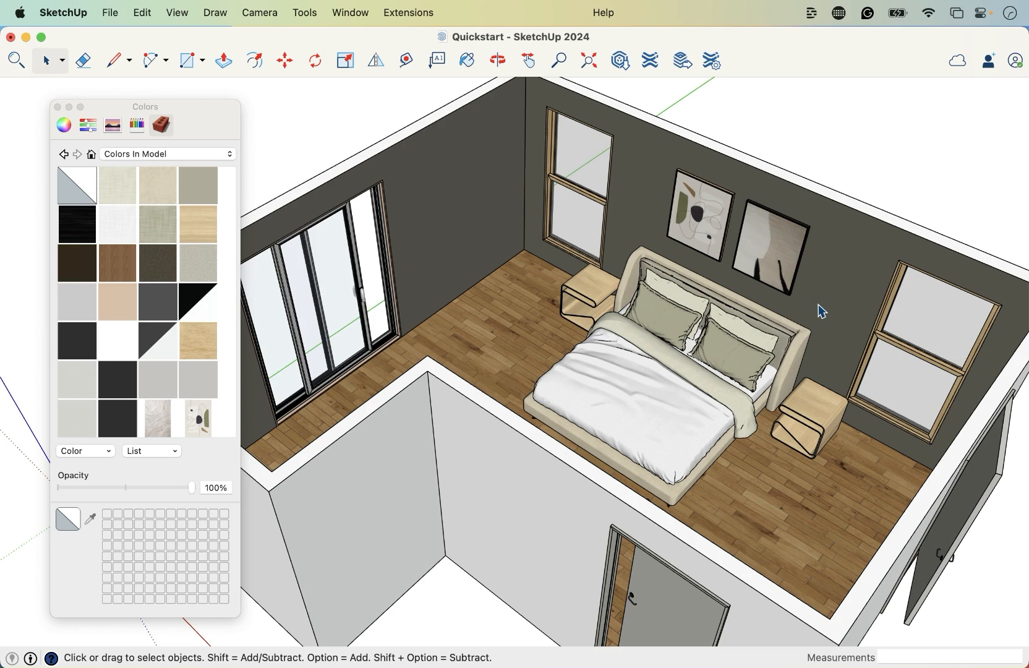
pyautogui.moveTo(666, 357)
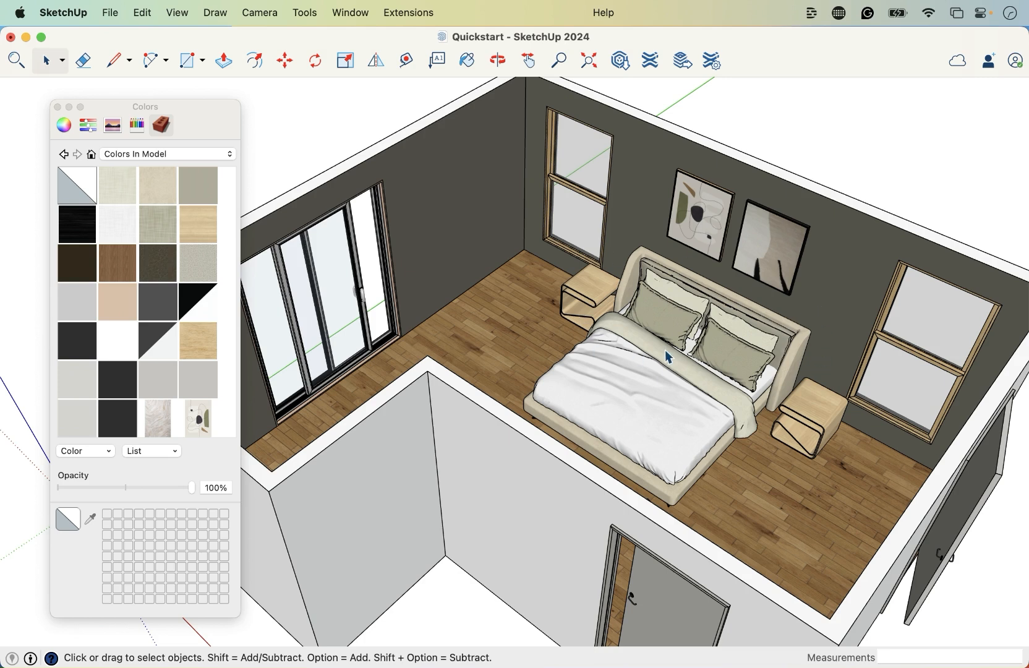